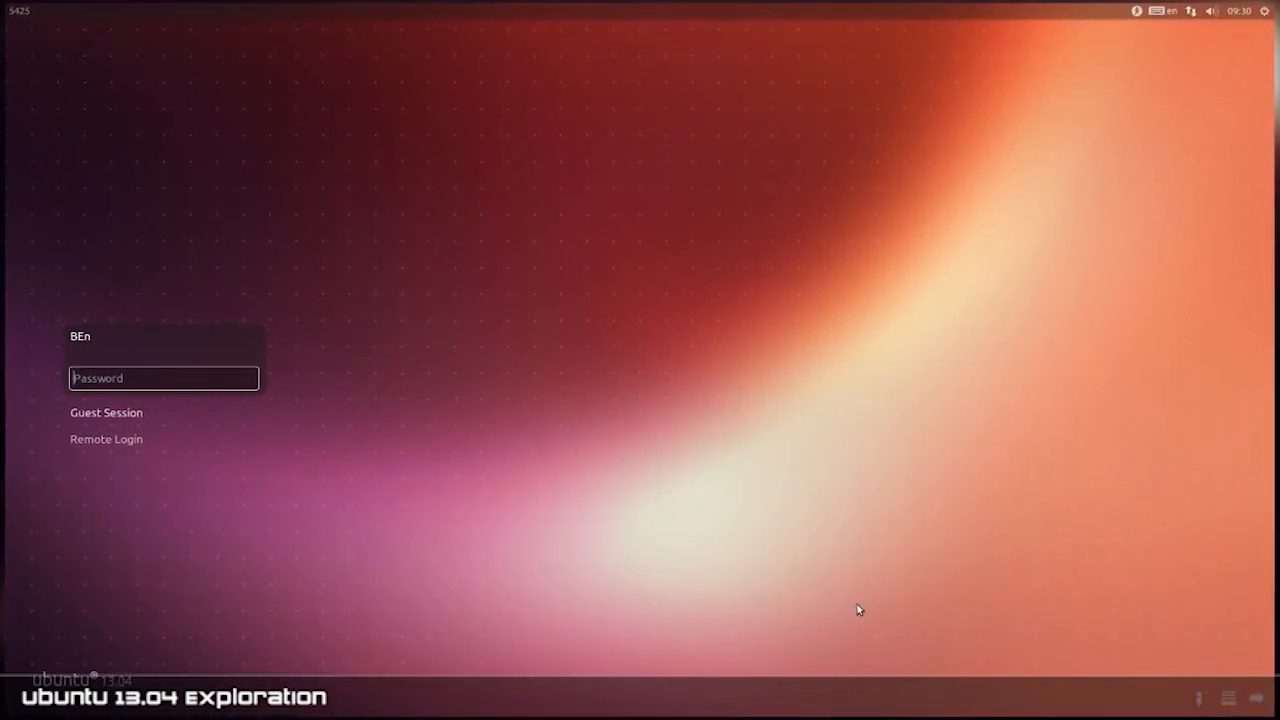
mouse_move(944, 250)
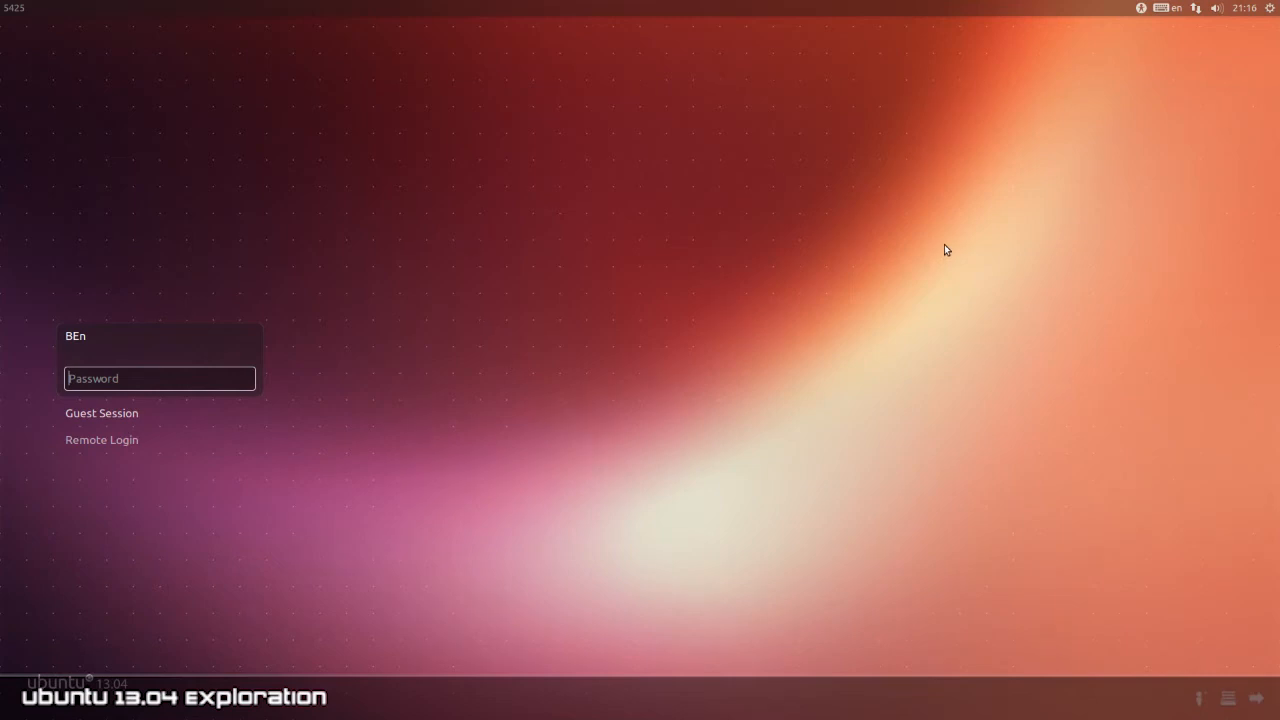
mouse_move(352, 344)
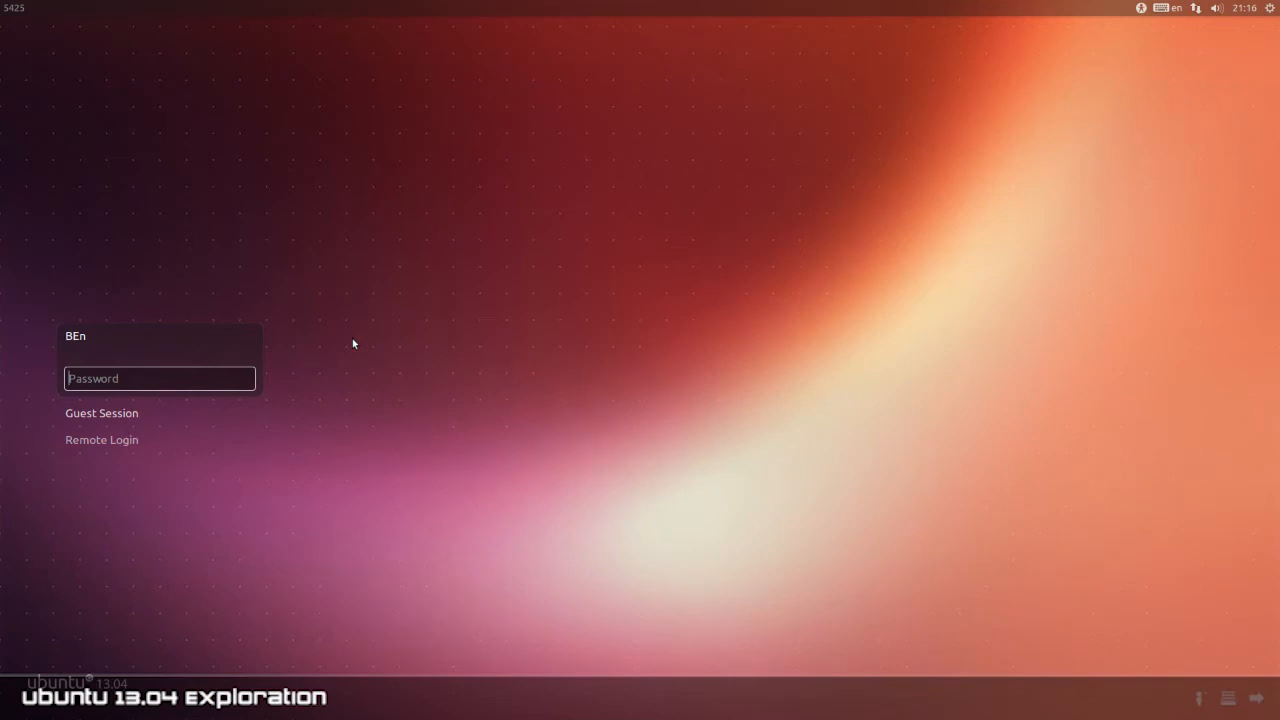
mouse_move(172, 390)
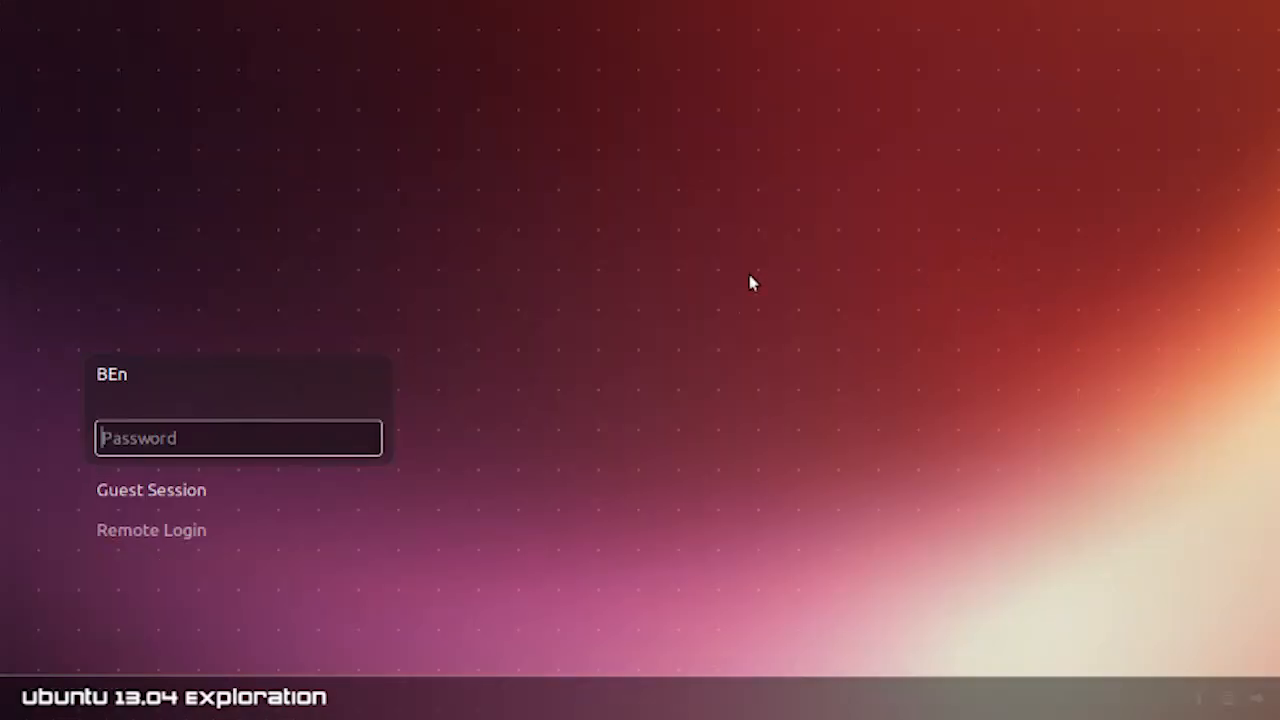
mouse_move(198, 440)
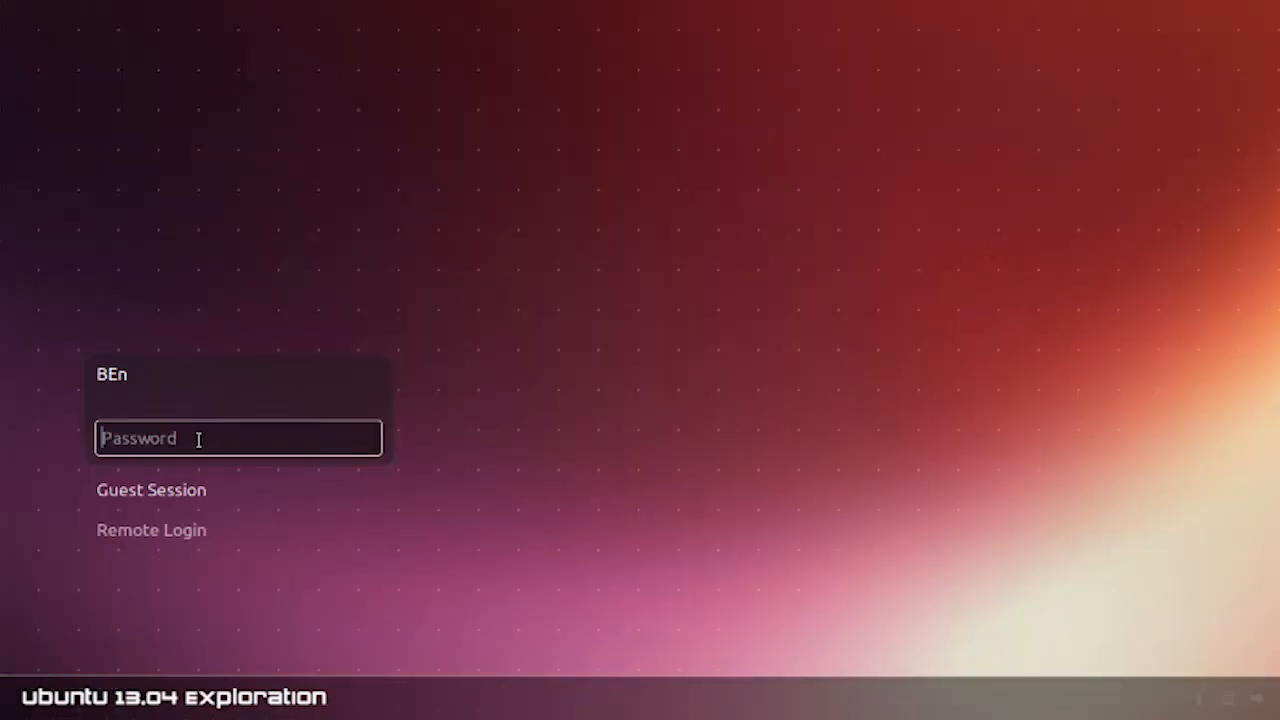
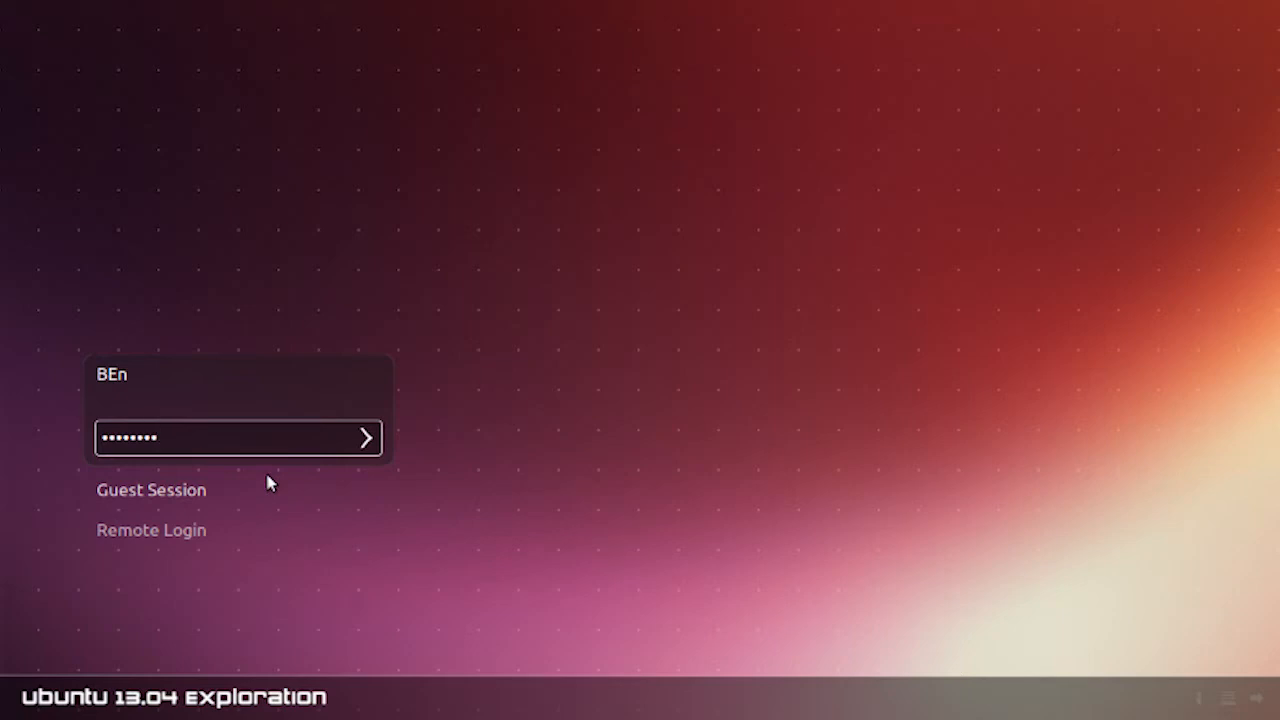
Enter the account password on the LightDM screen and log in to the desktop
left_click(366, 438)
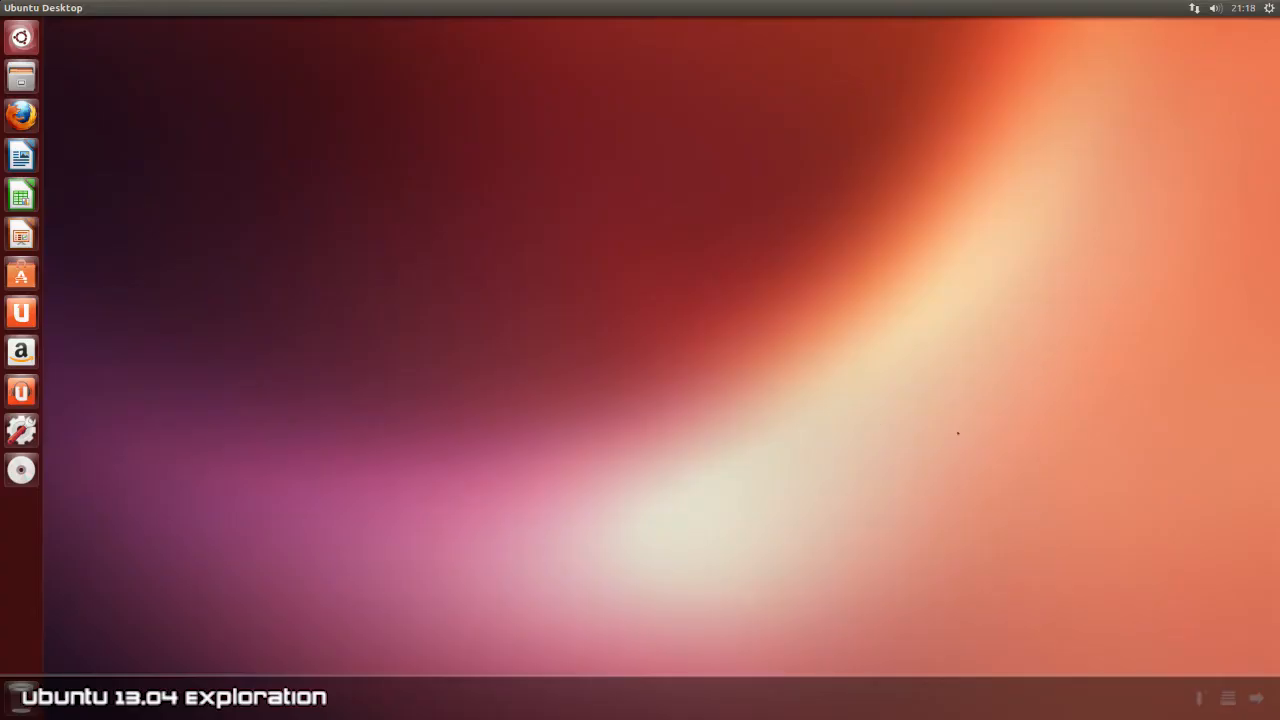
mouse_move(902, 328)
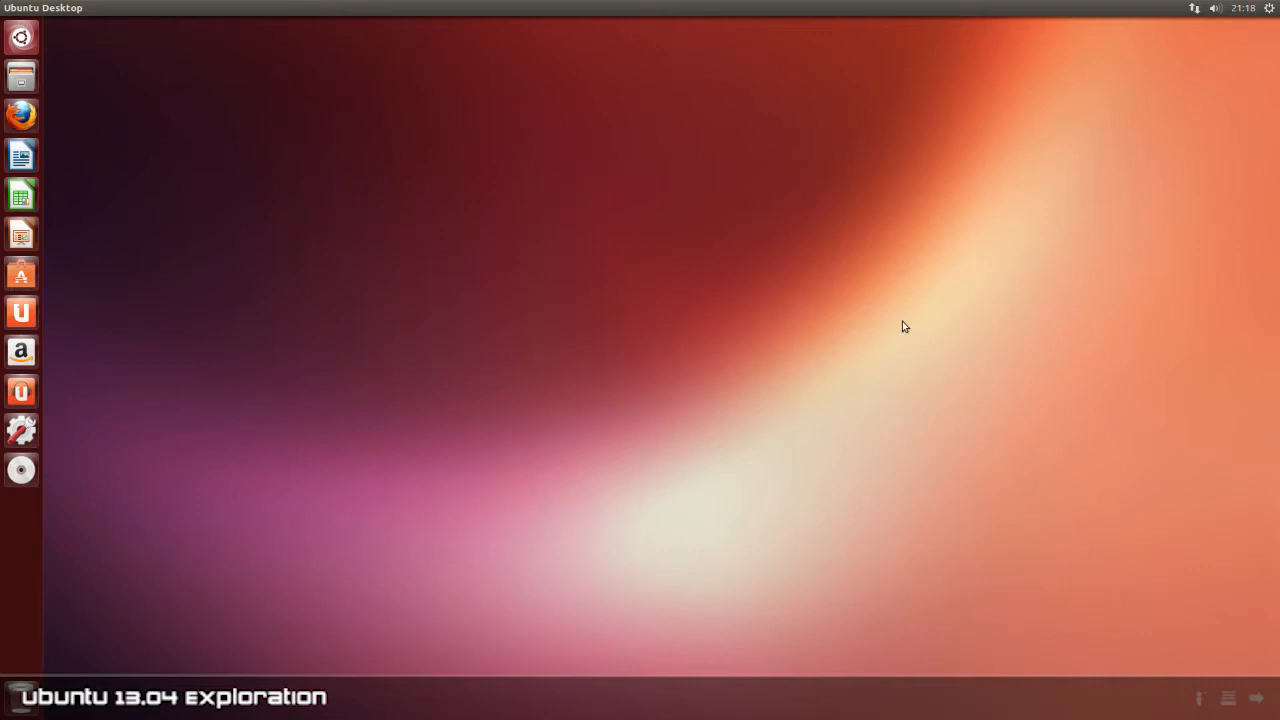
mouse_move(900, 480)
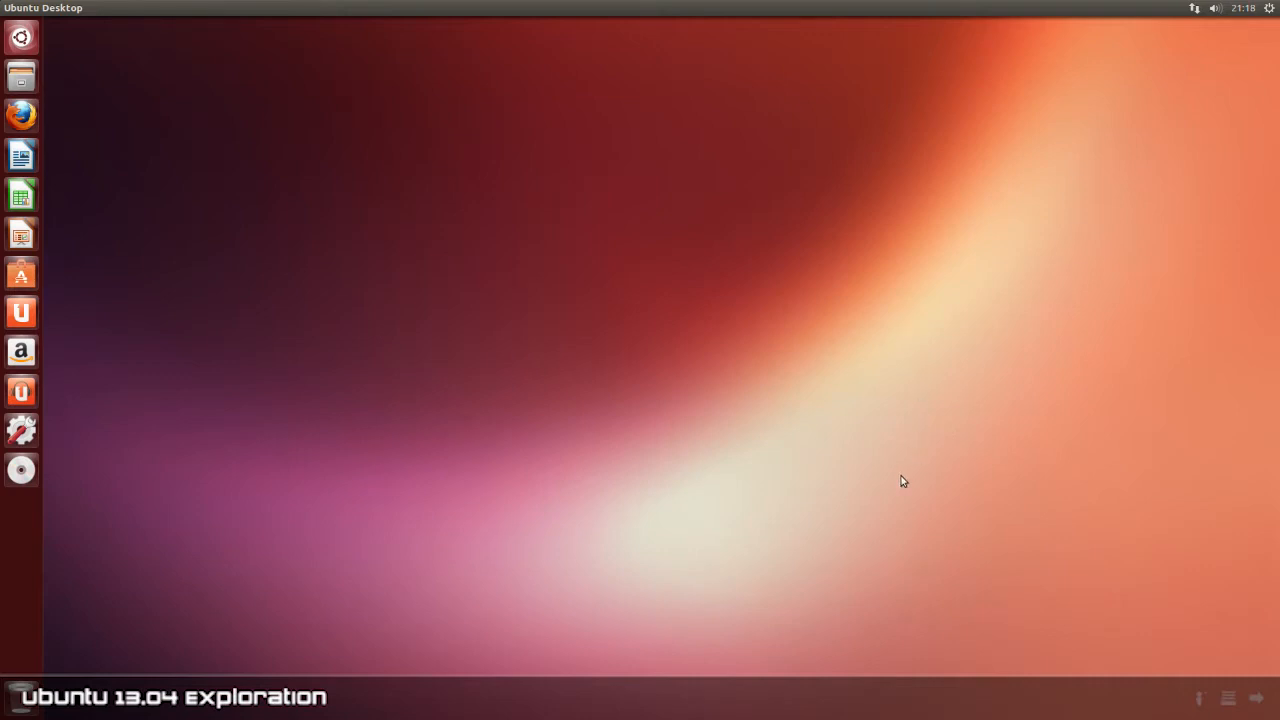
mouse_move(904, 488)
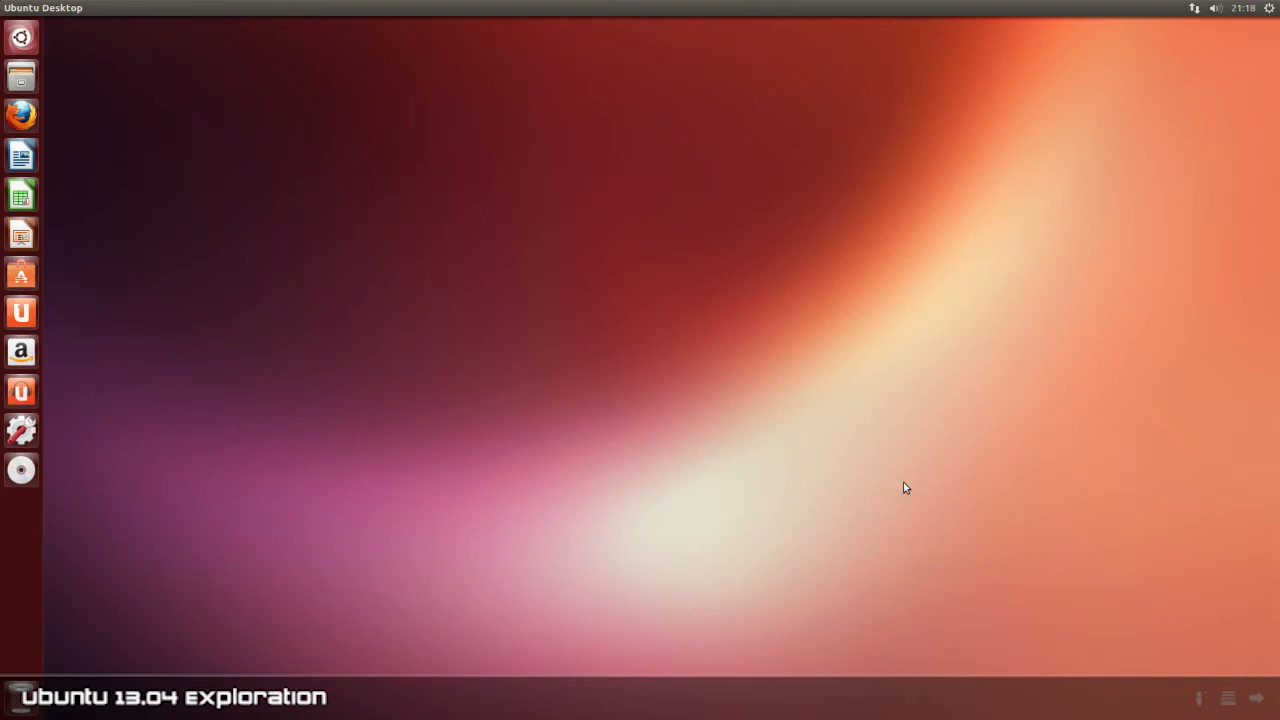
mouse_move(896, 256)
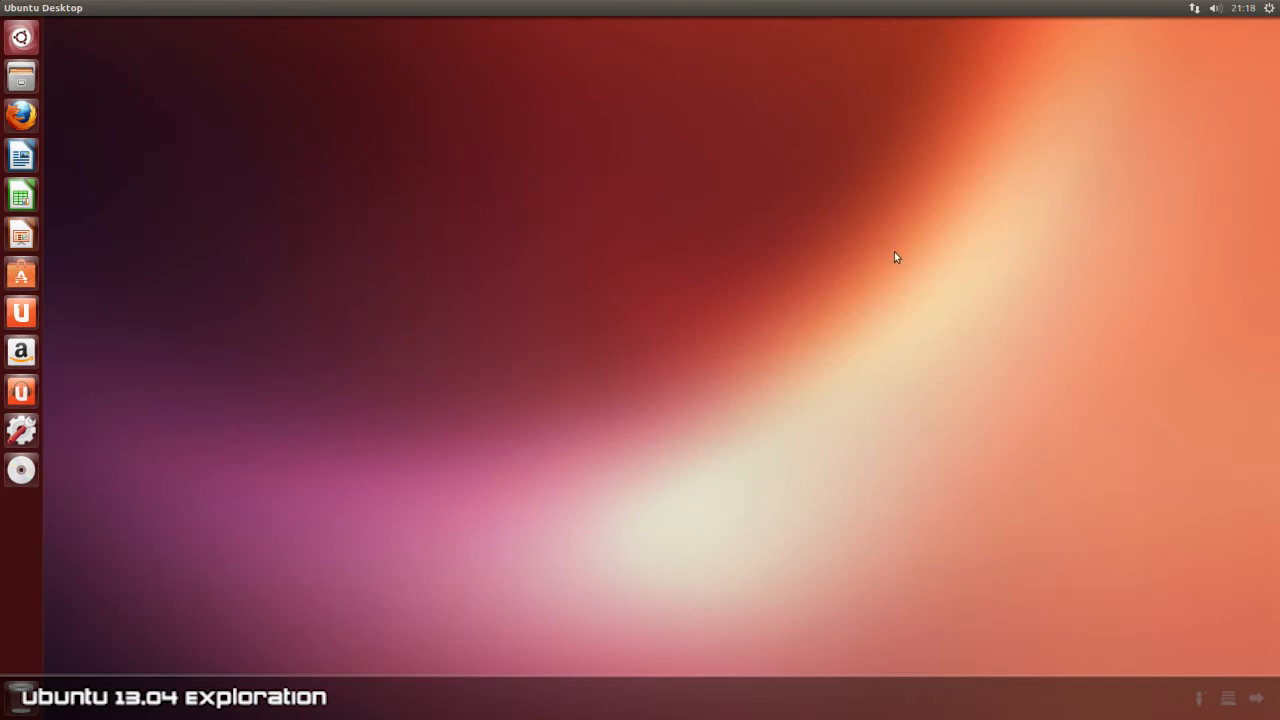
Show the Dash from the Launcher's Ubuntu button, hide it, and show it again
left_click(20, 36)
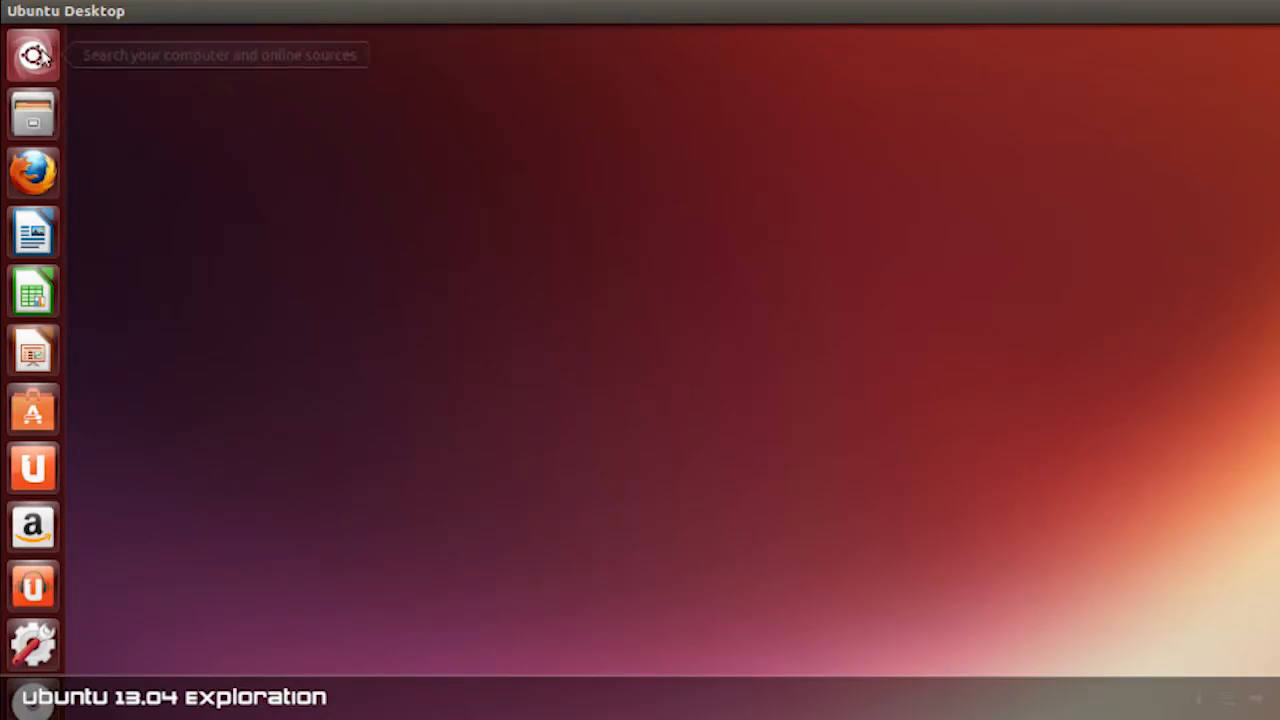
mouse_move(32, 410)
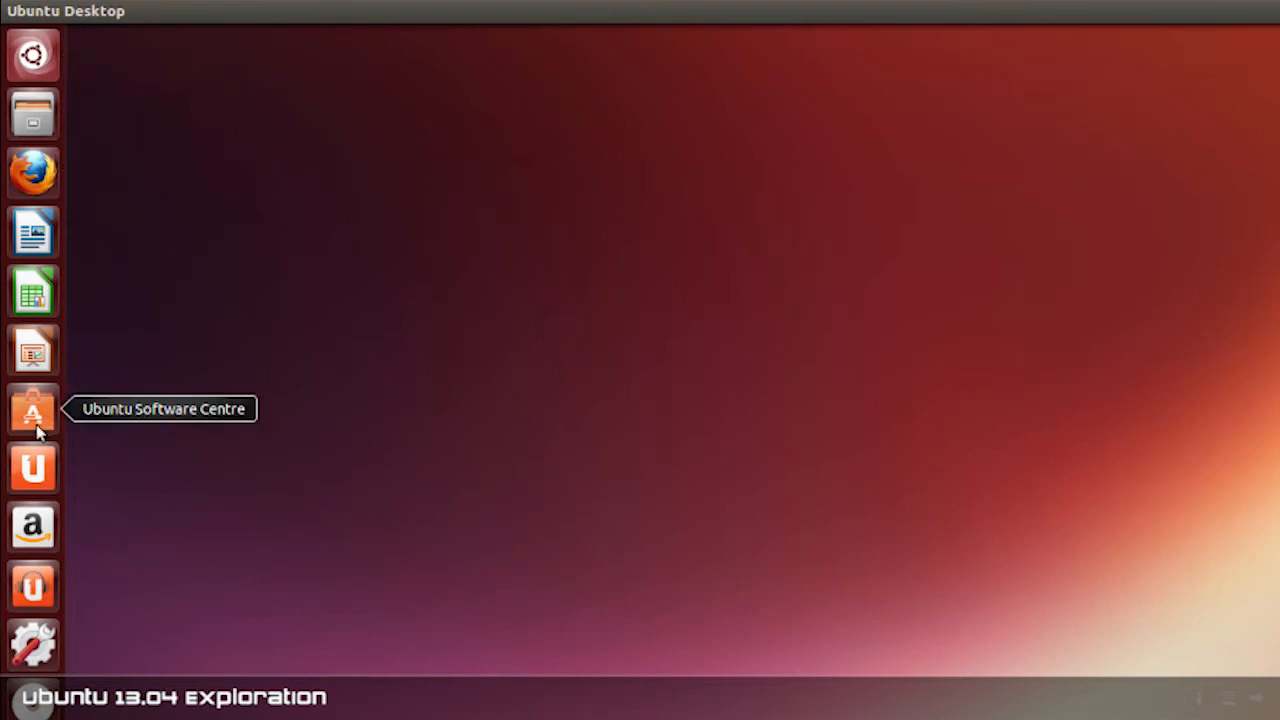
mouse_move(32, 56)
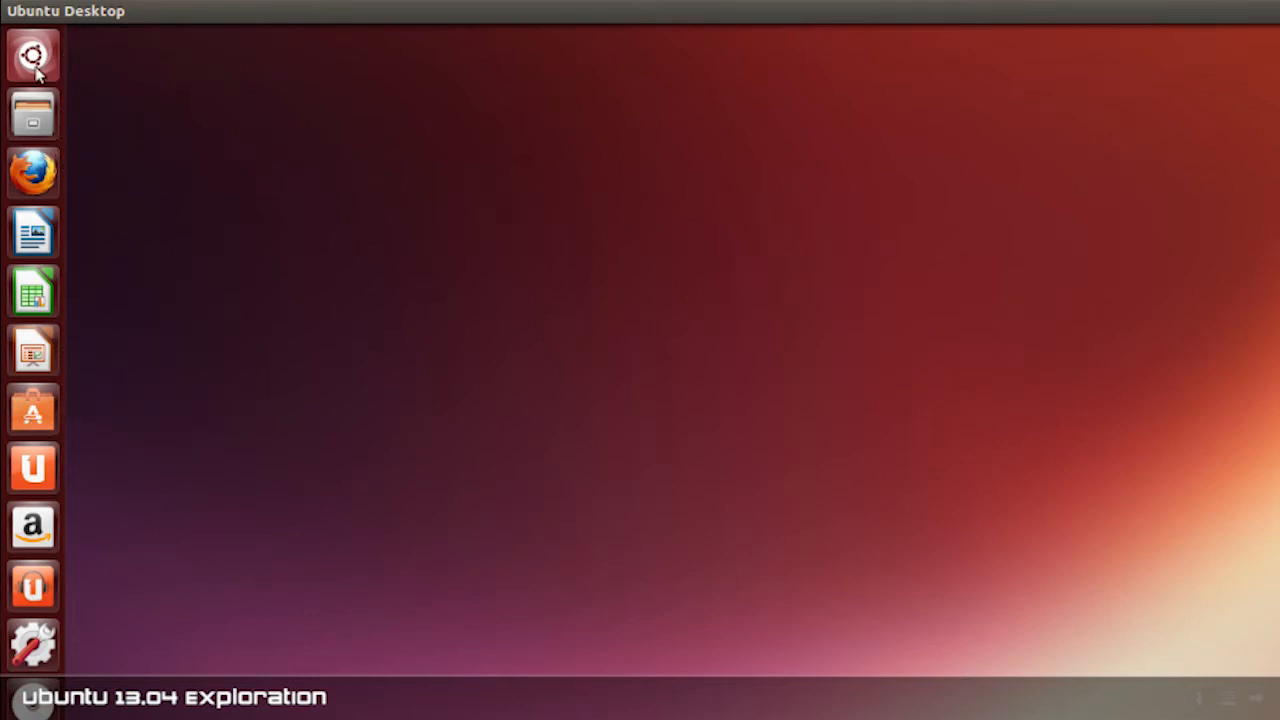
left_click(32, 56)
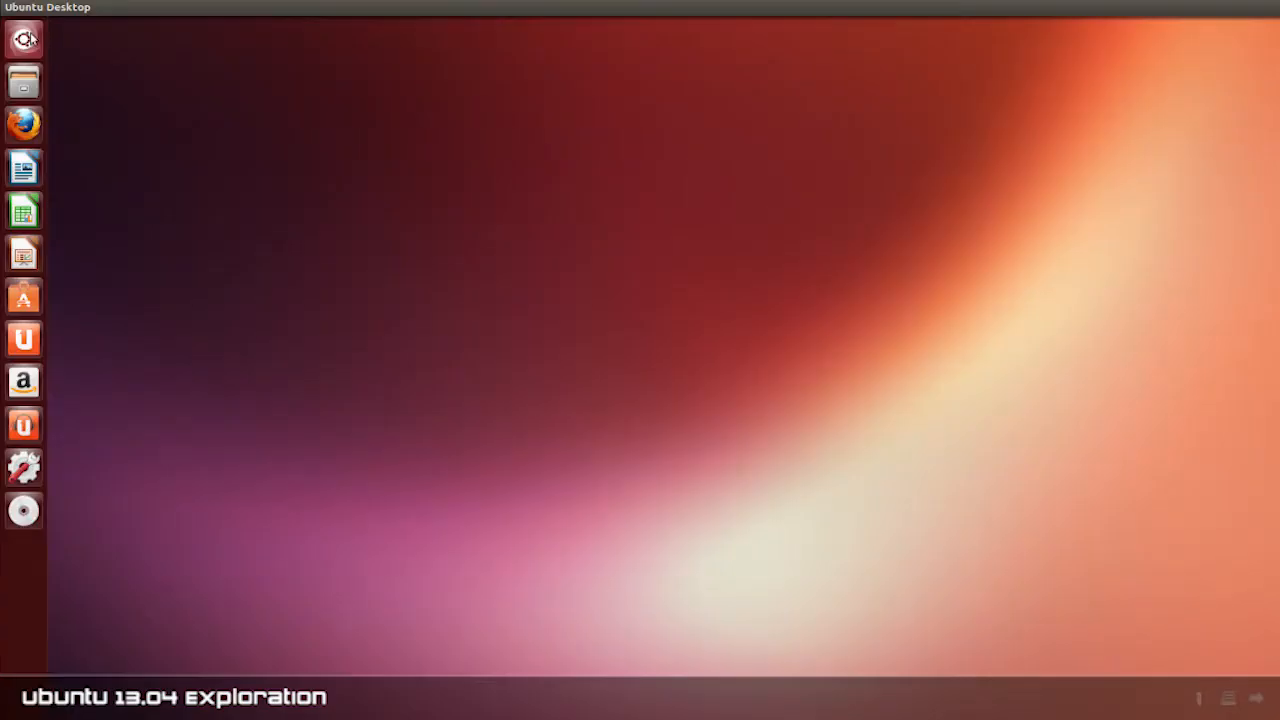
left_click(24, 38)
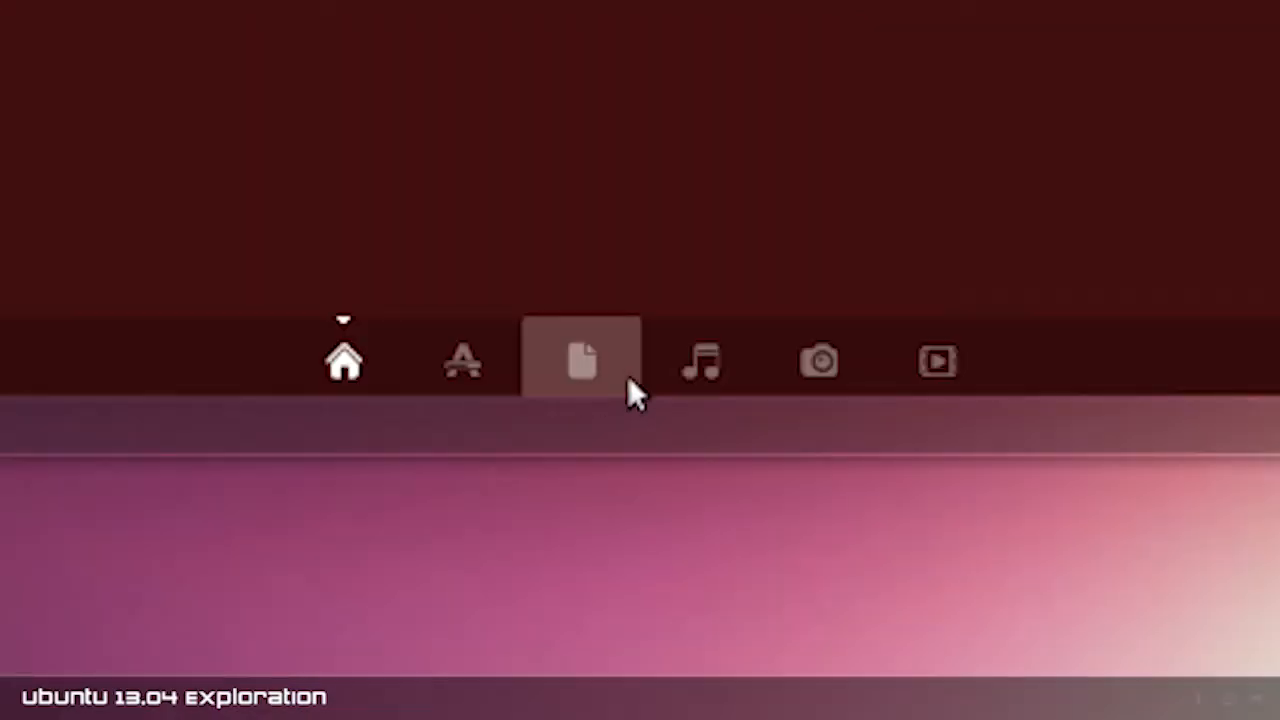
Switch the Dash to the Applications lens listing recent, installed and suggested apps
left_click(464, 360)
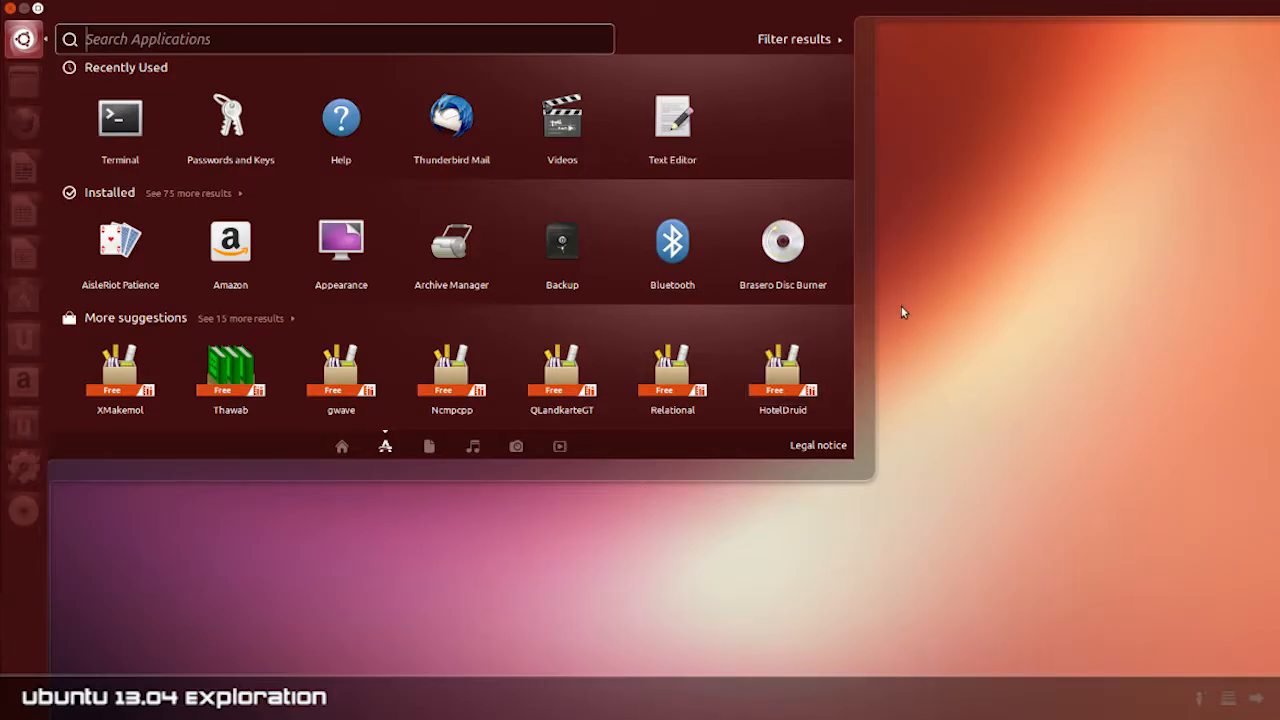
mouse_move(896, 212)
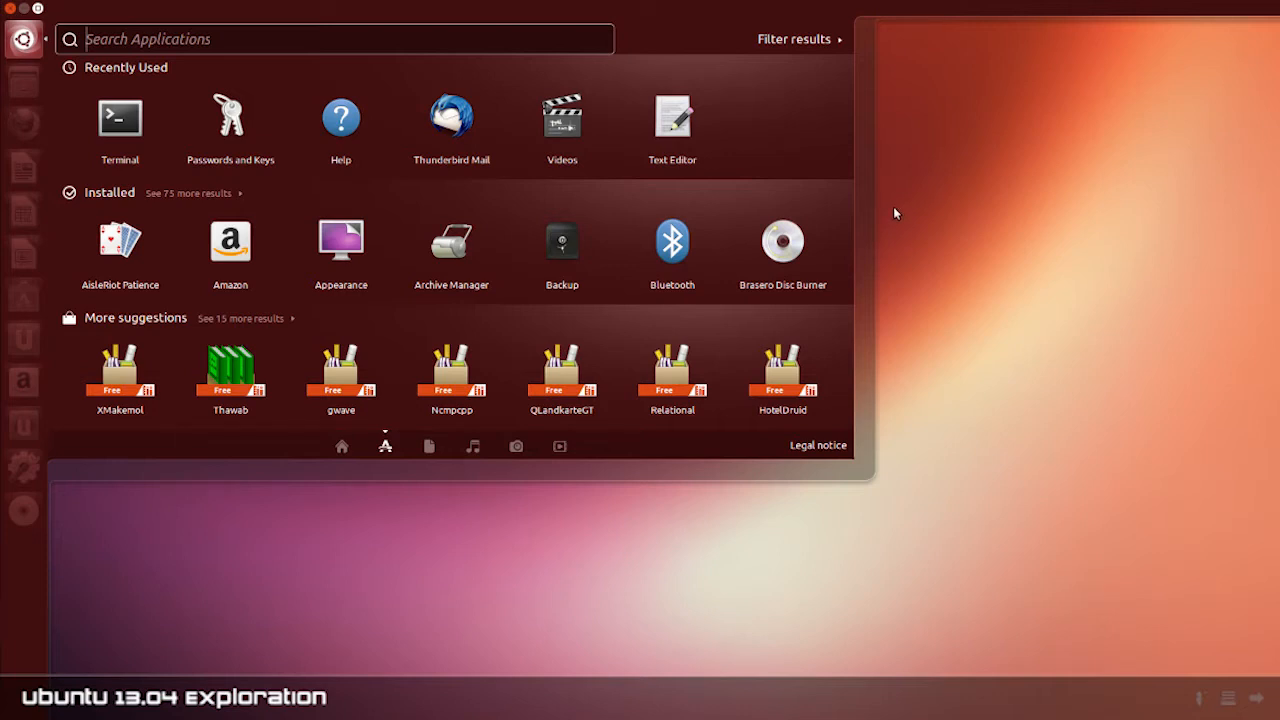
mouse_move(944, 246)
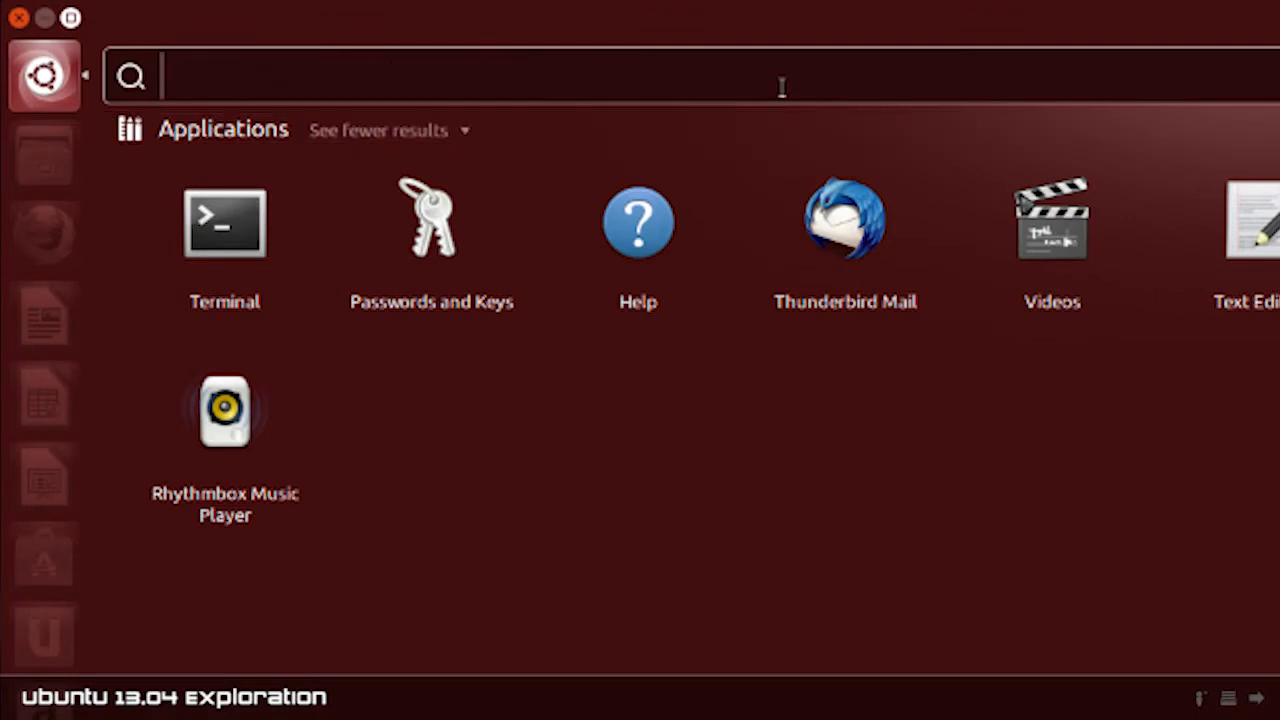
Search the Dash for 'ter' and preview one of the suggested music albums
type("ter")
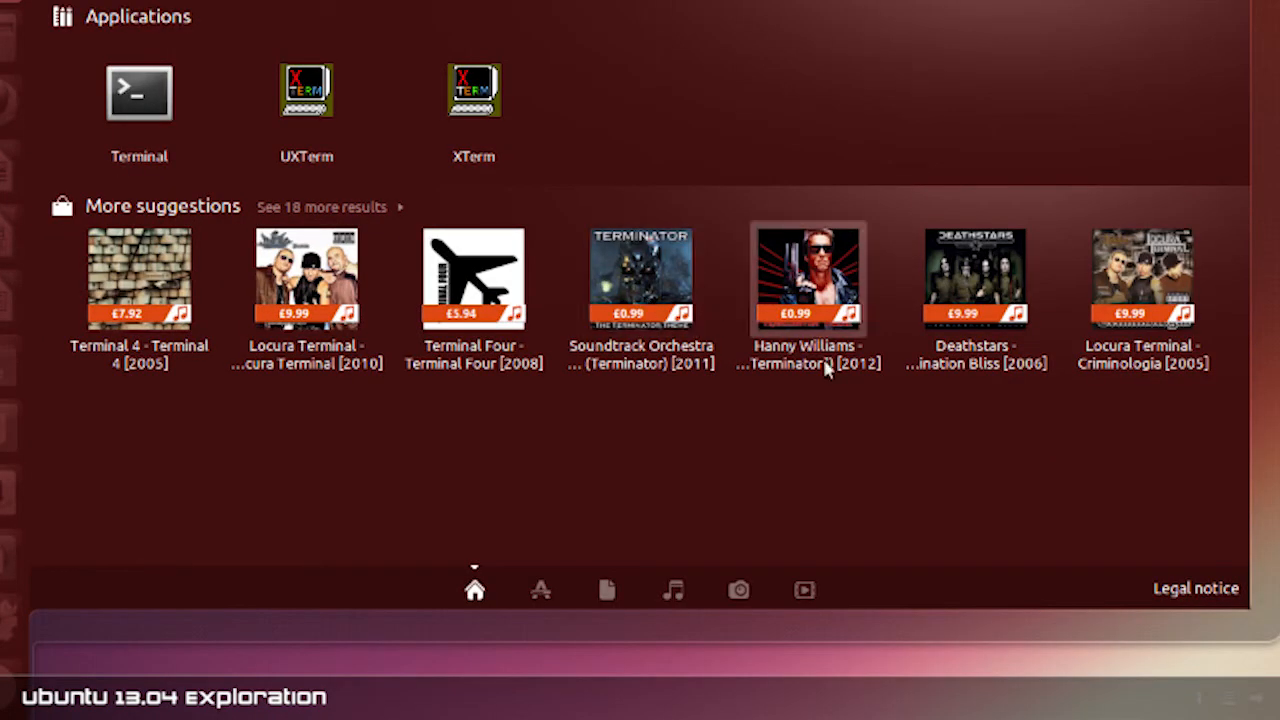
mouse_move(908, 474)
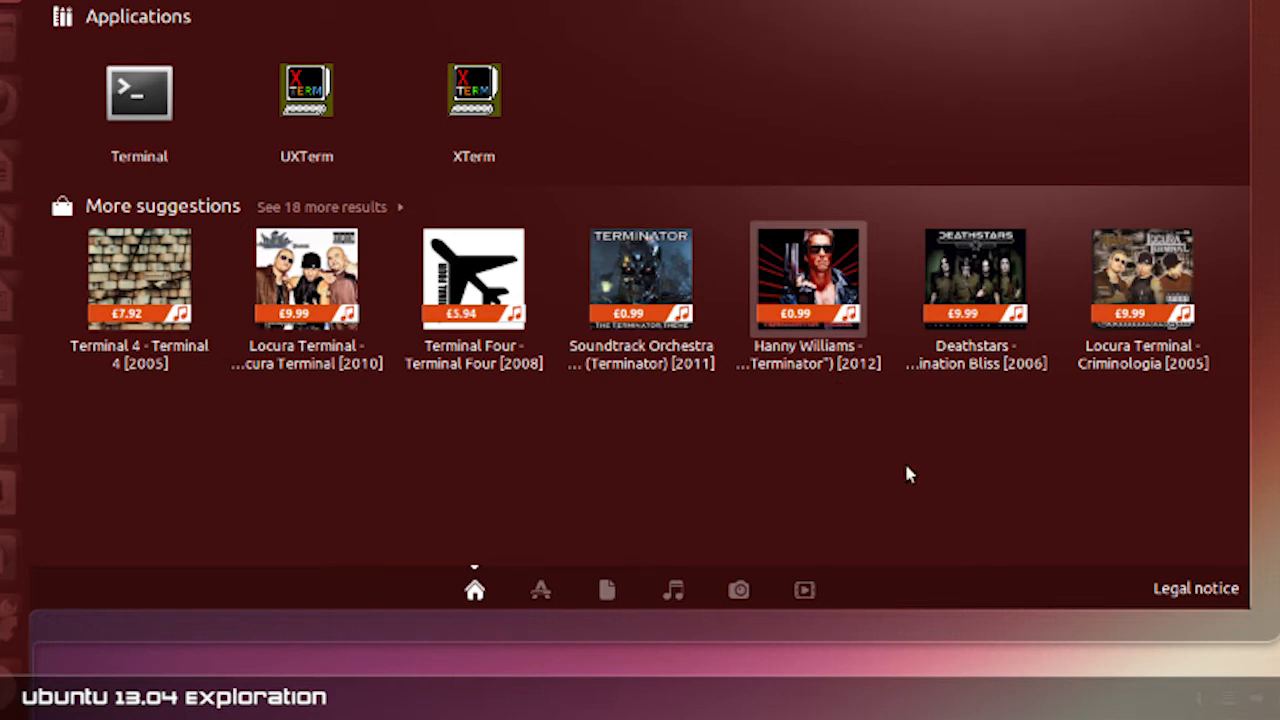
mouse_move(908, 468)
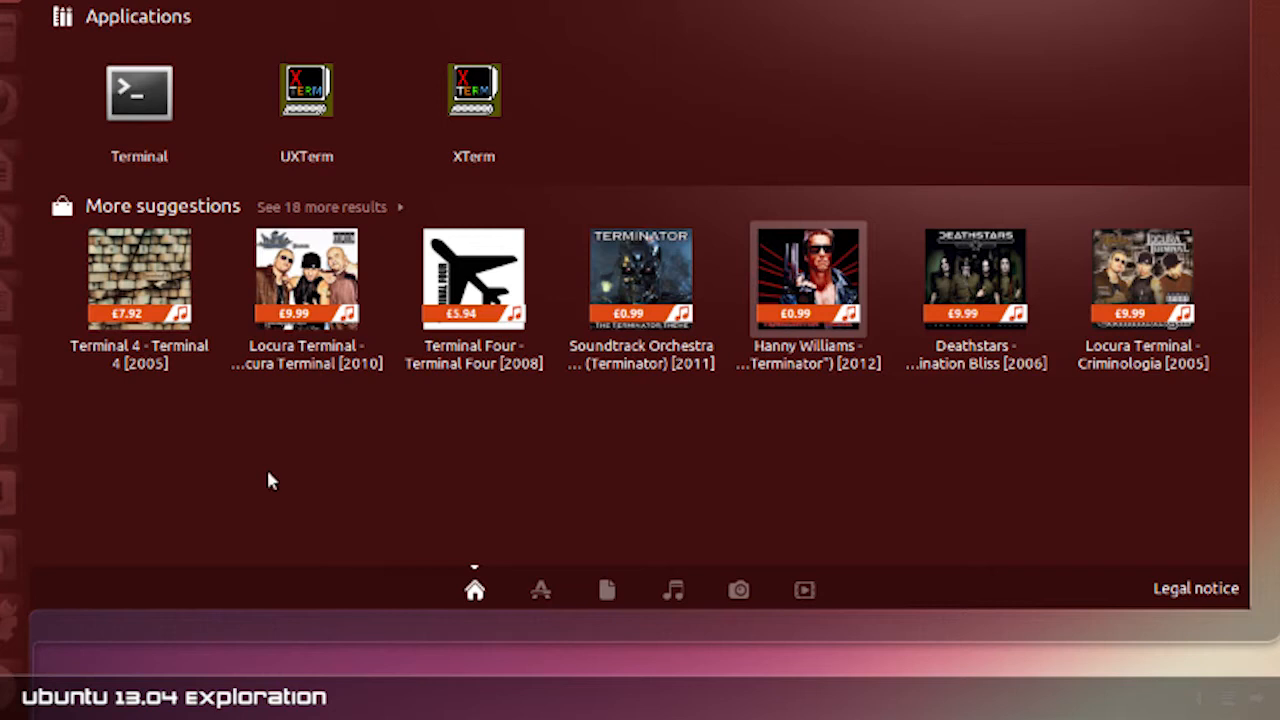
mouse_move(410, 452)
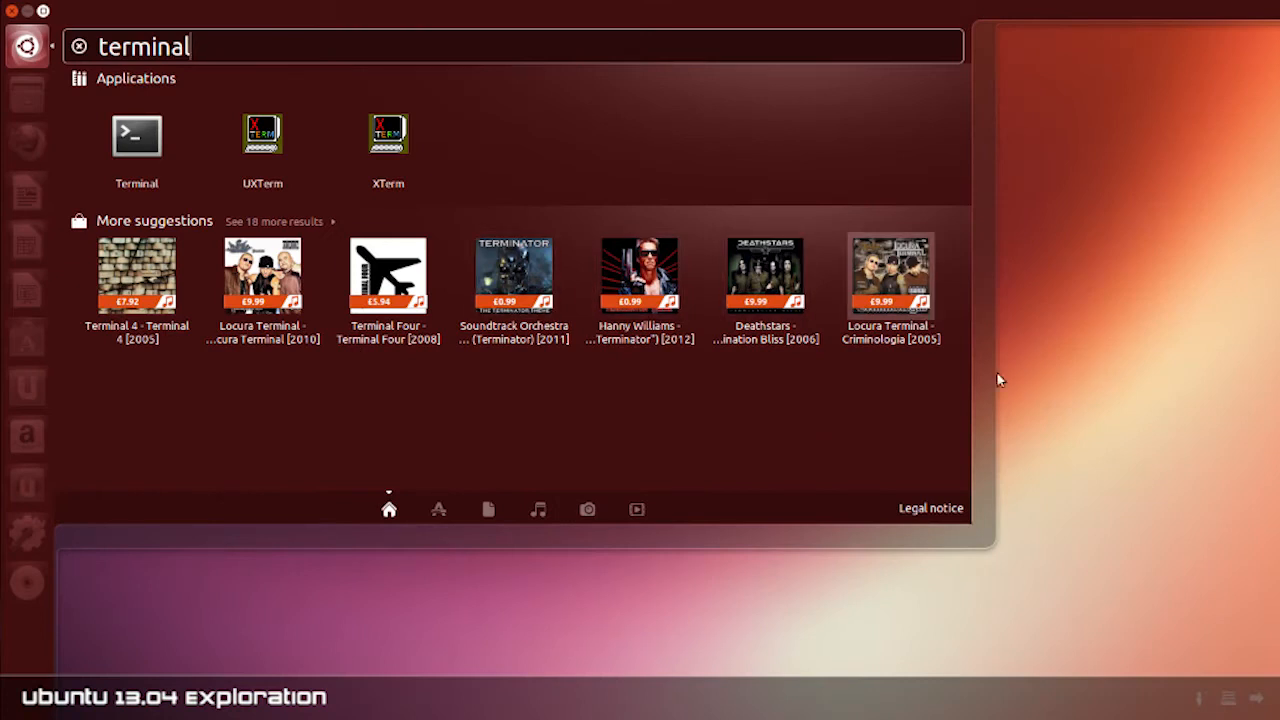
mouse_move(528, 424)
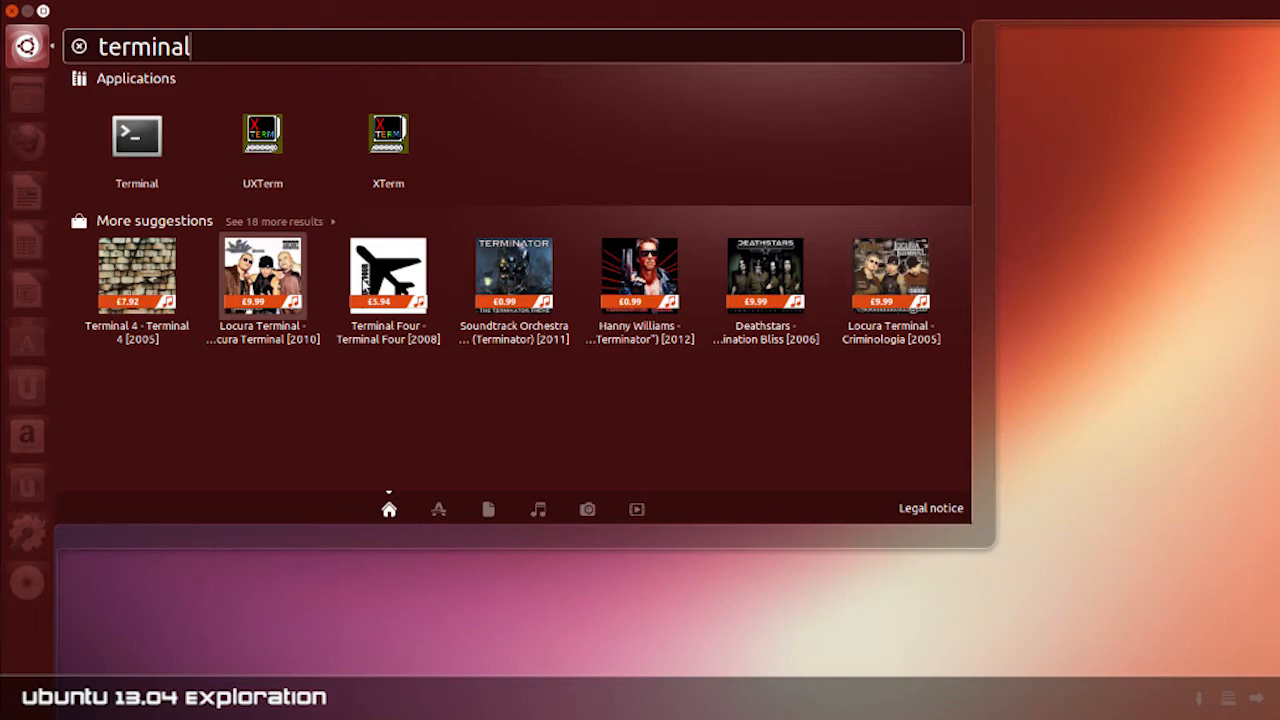
left_click(272, 220)
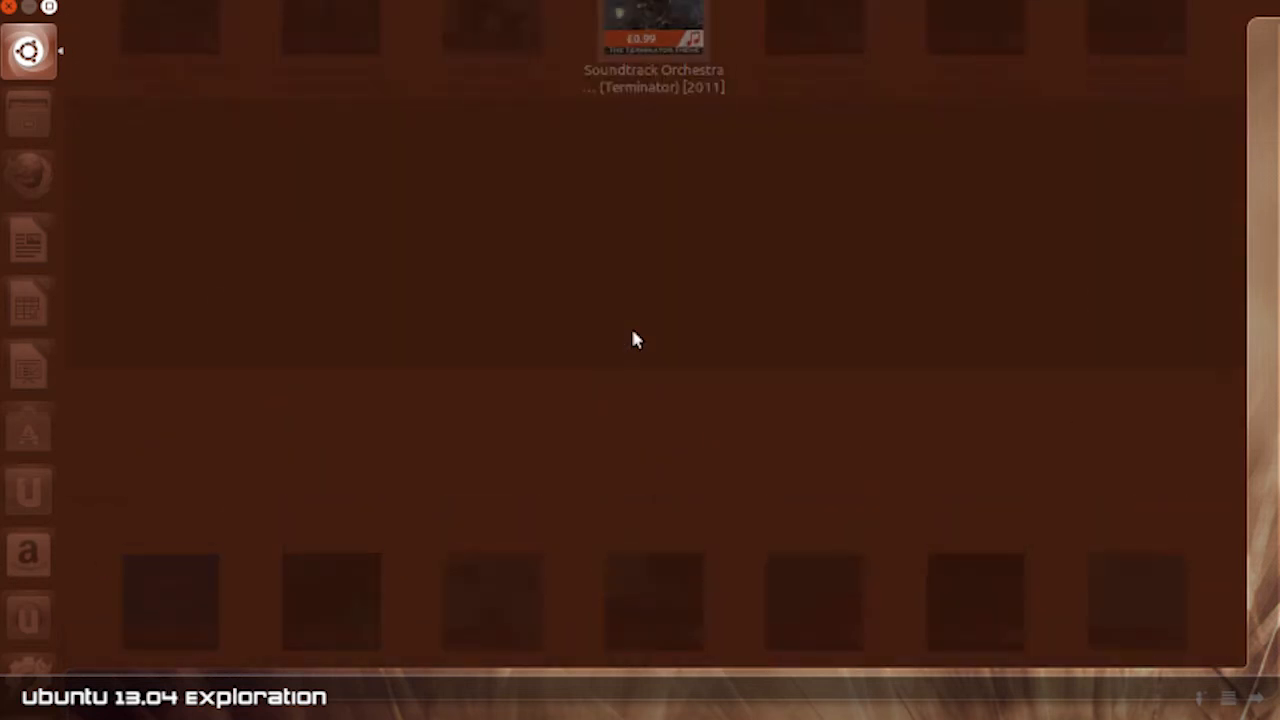
Move to the Deathstars album preview, search 'terminal' for the Terminal app's details, then start typing 'rhyth'
left_click(652, 24)
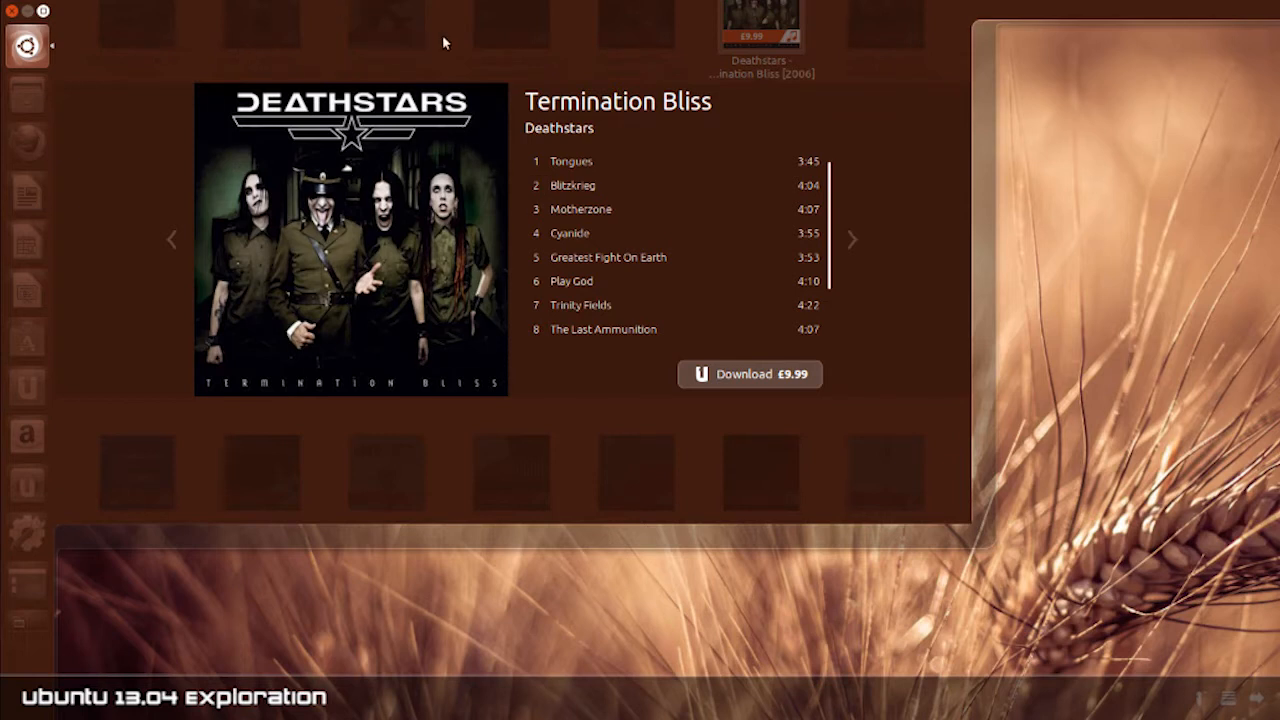
type("terminal")
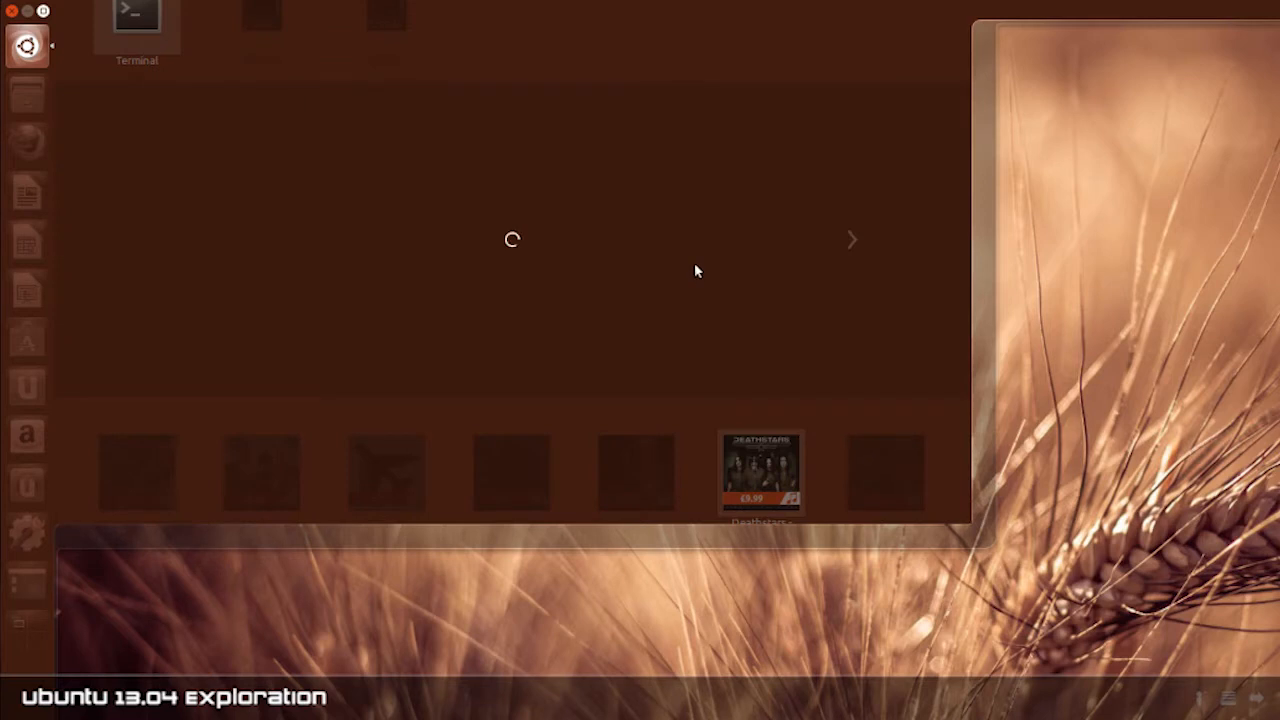
left_click(136, 24)
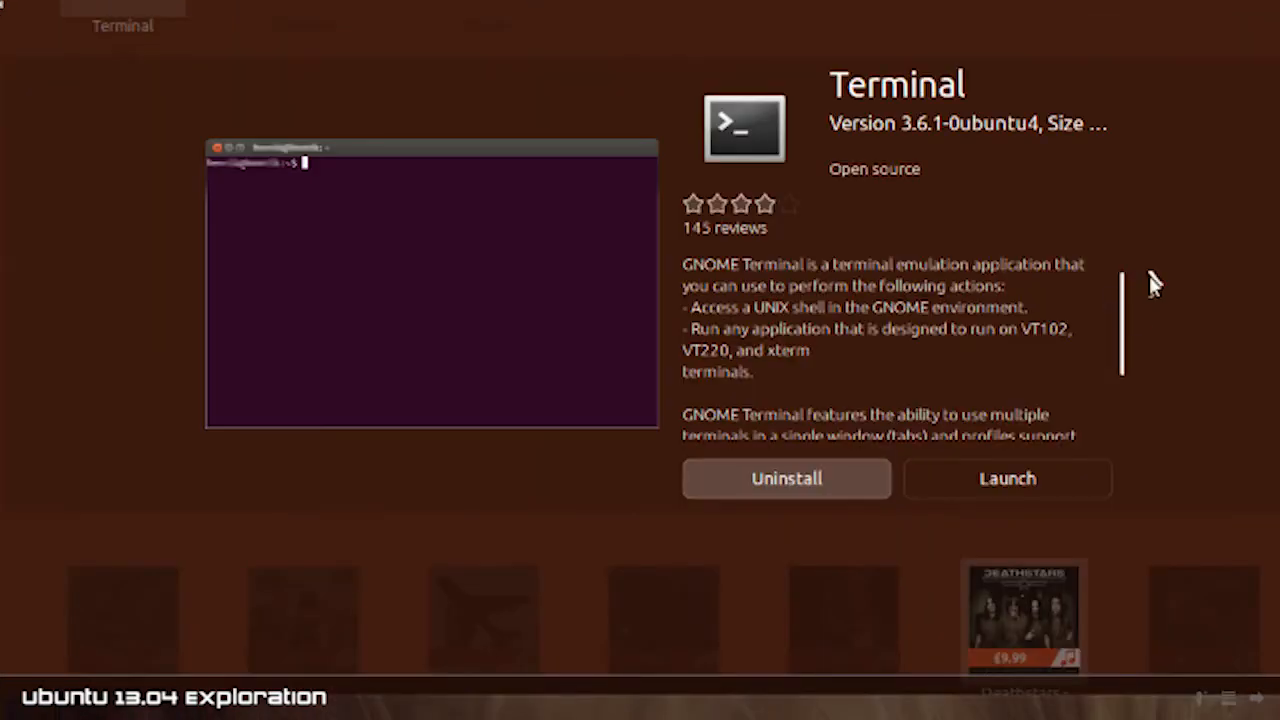
type("rhyth")
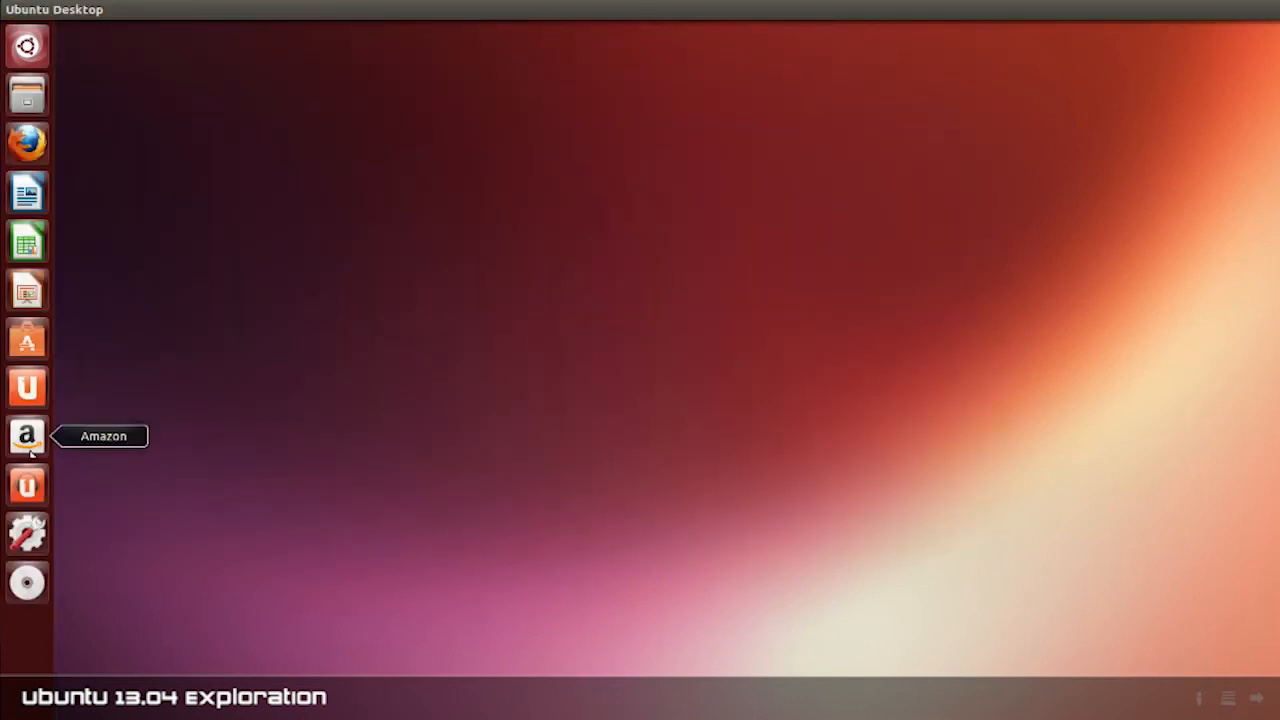
mouse_move(28, 486)
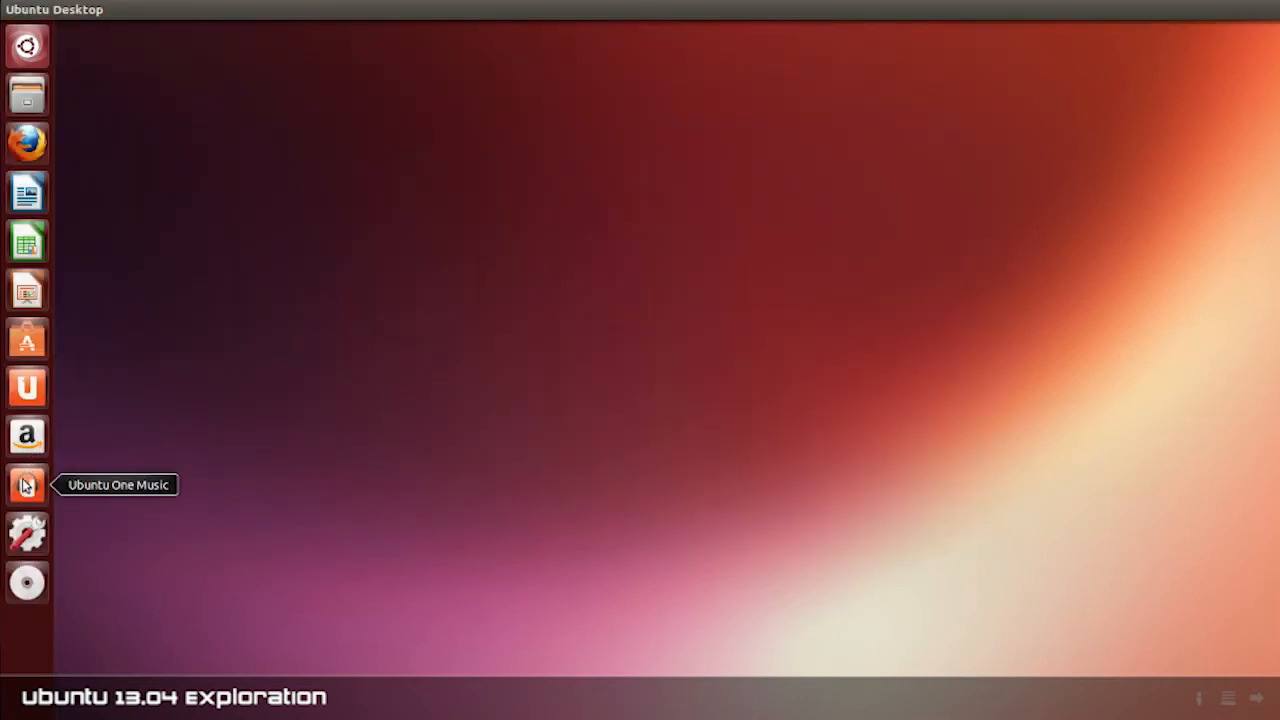
type("rhyth")
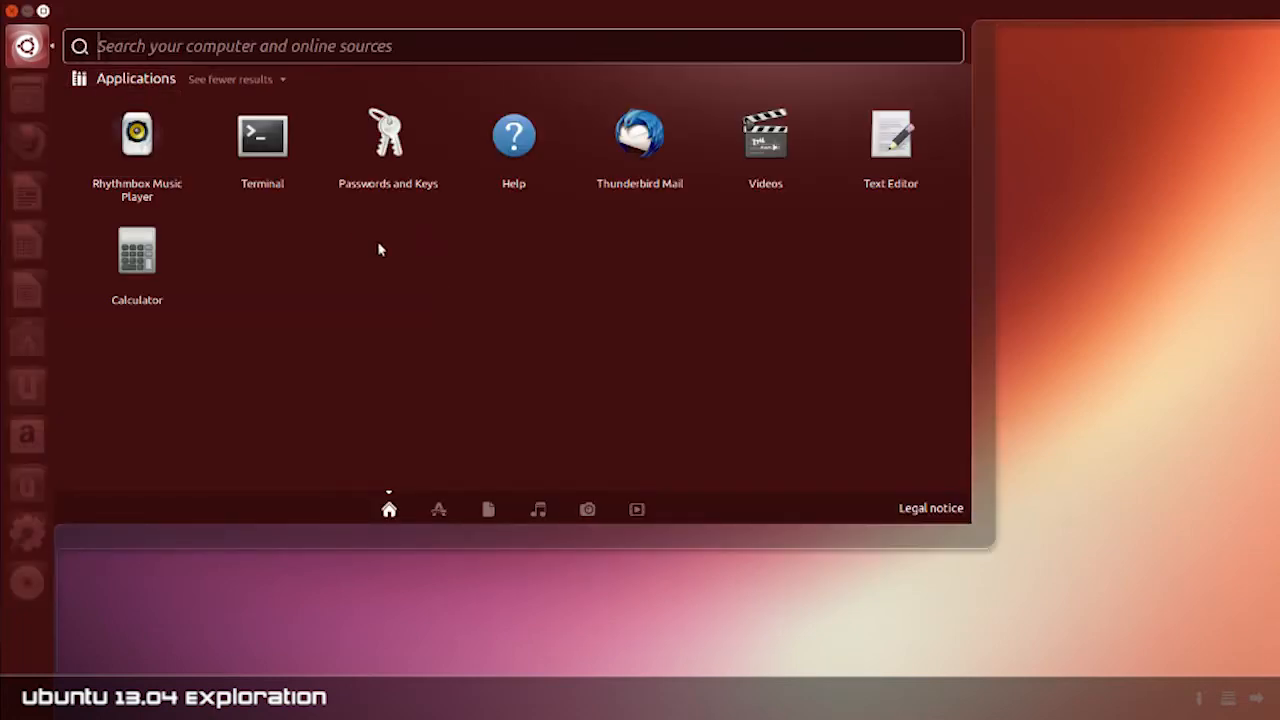
mouse_move(1048, 244)
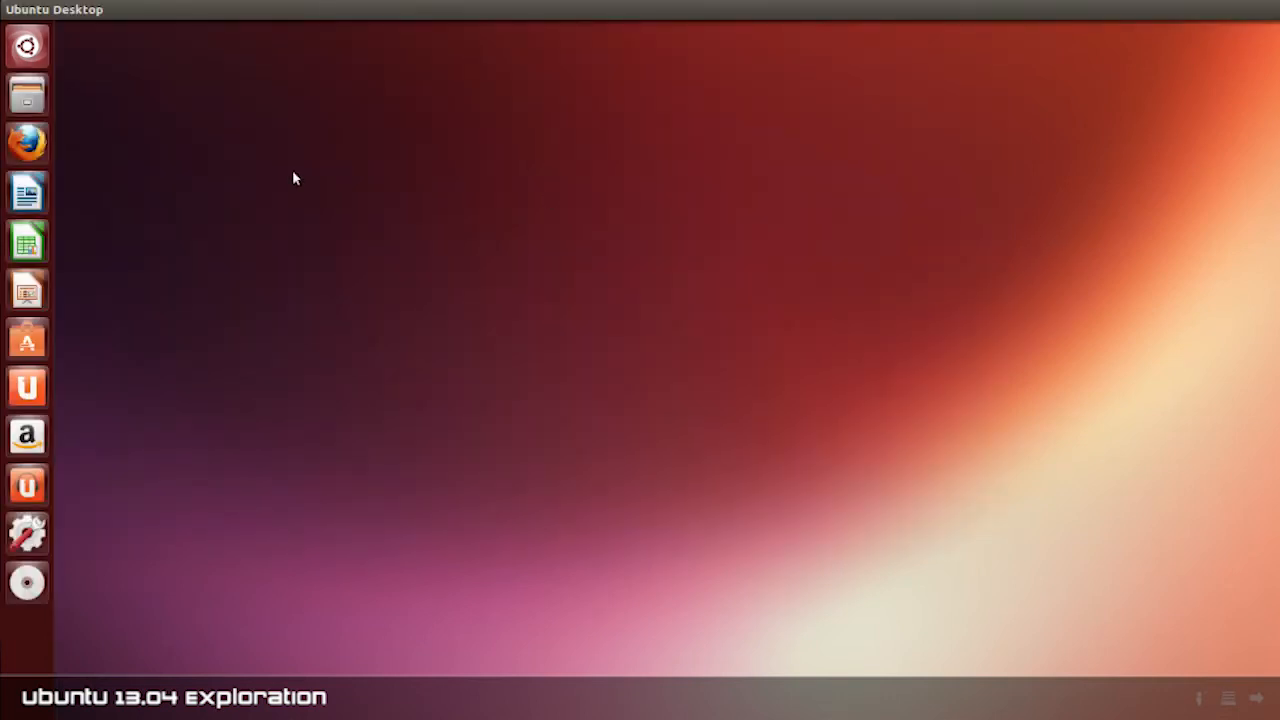
Launch System Settings from the panel's gear session menu
left_click(1196, 74)
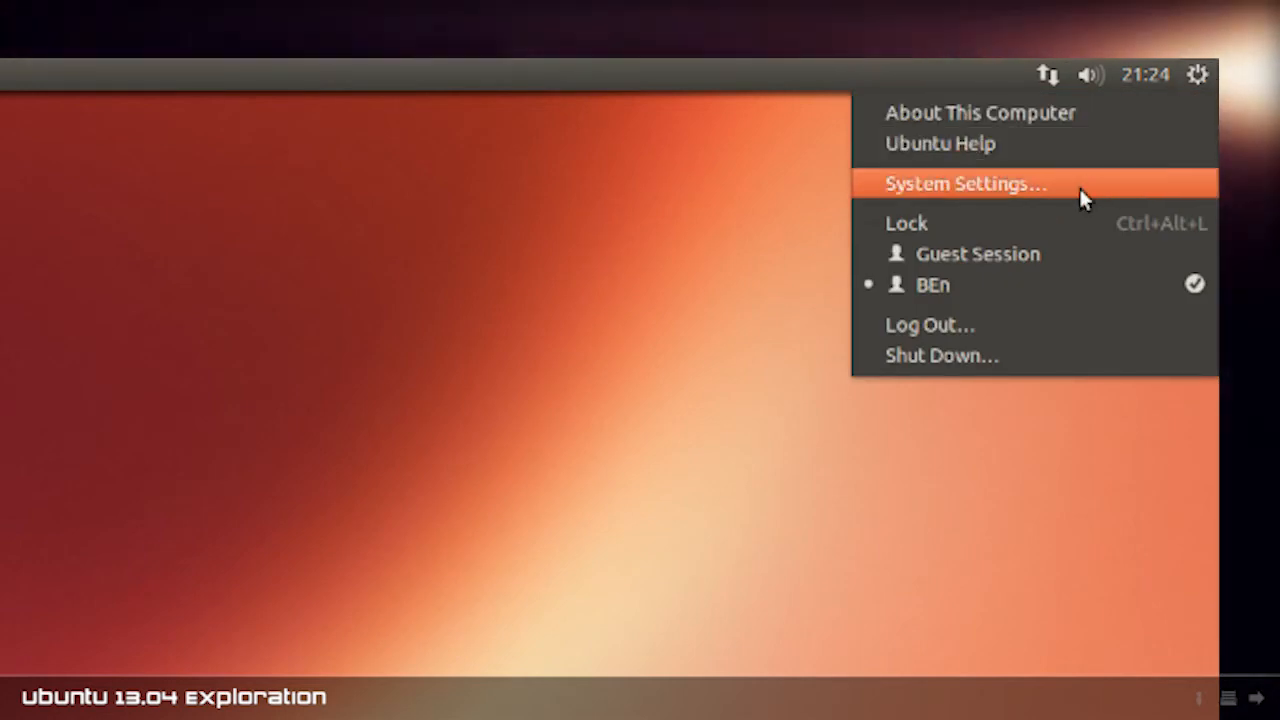
mouse_move(1016, 184)
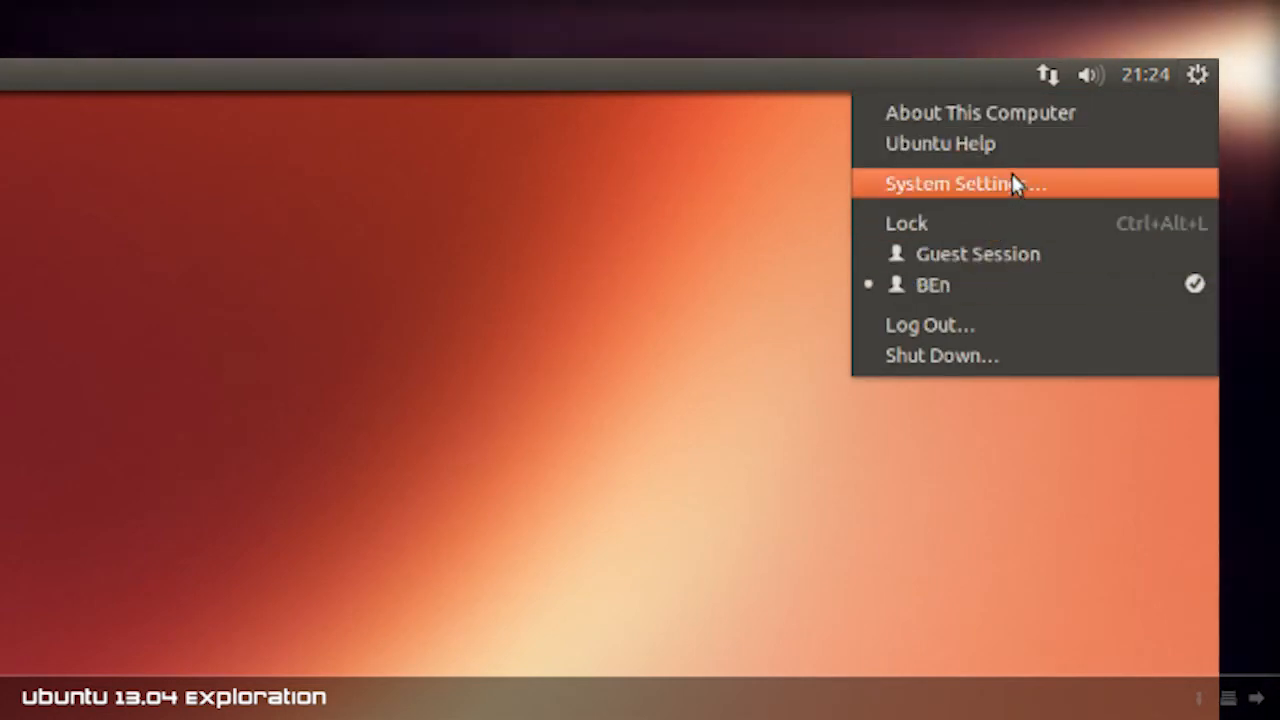
left_click(964, 184)
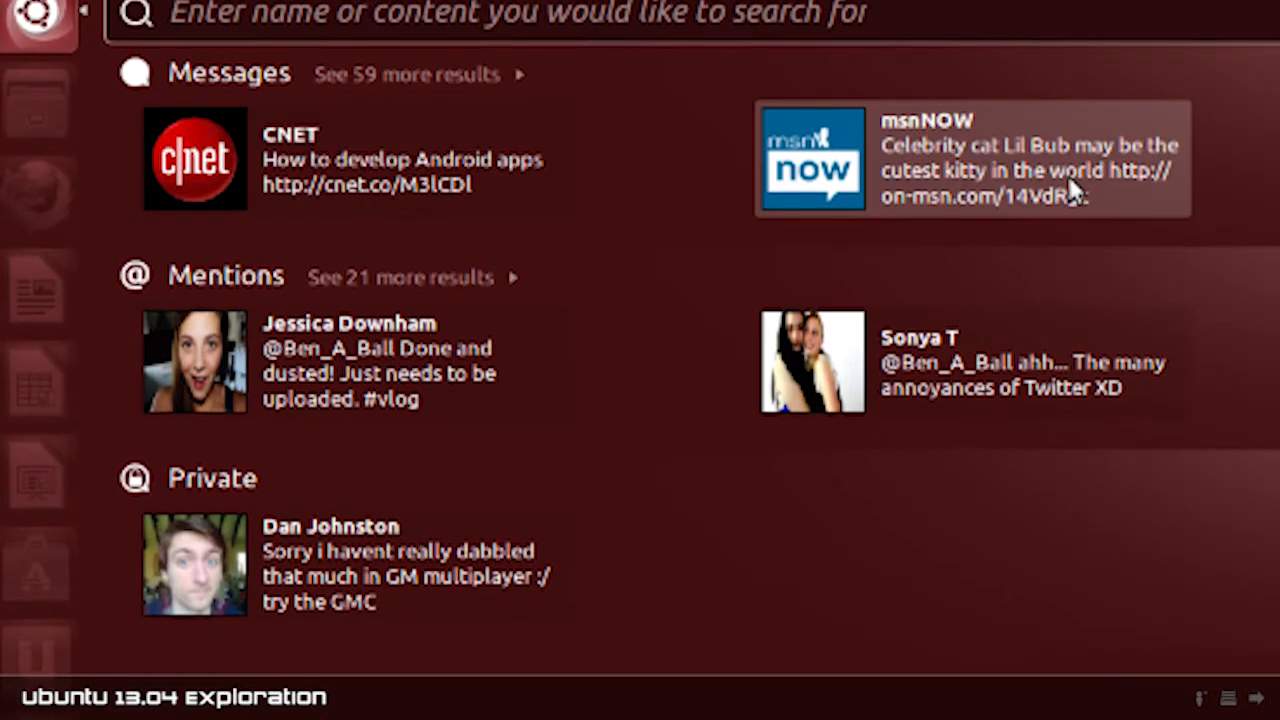
Scroll the social lens through Messages, Mentions and Private and expand more mentions results
scroll("down", 3)
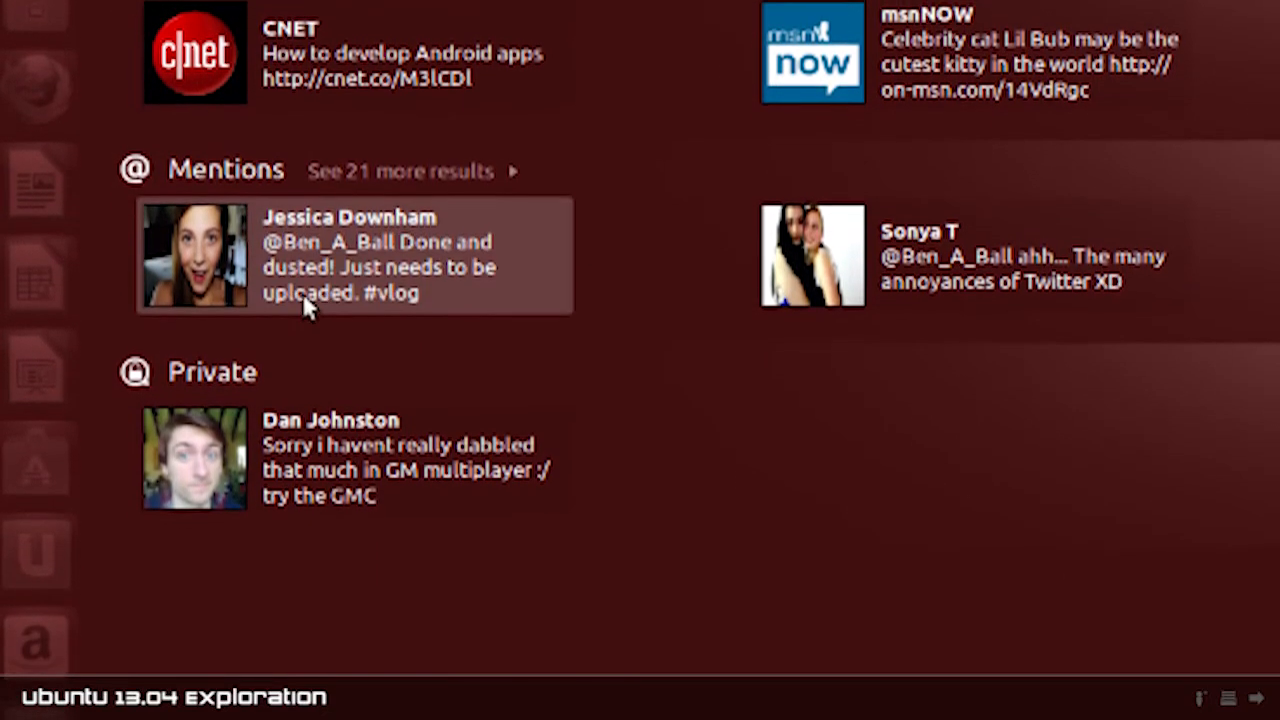
scroll("down", 3)
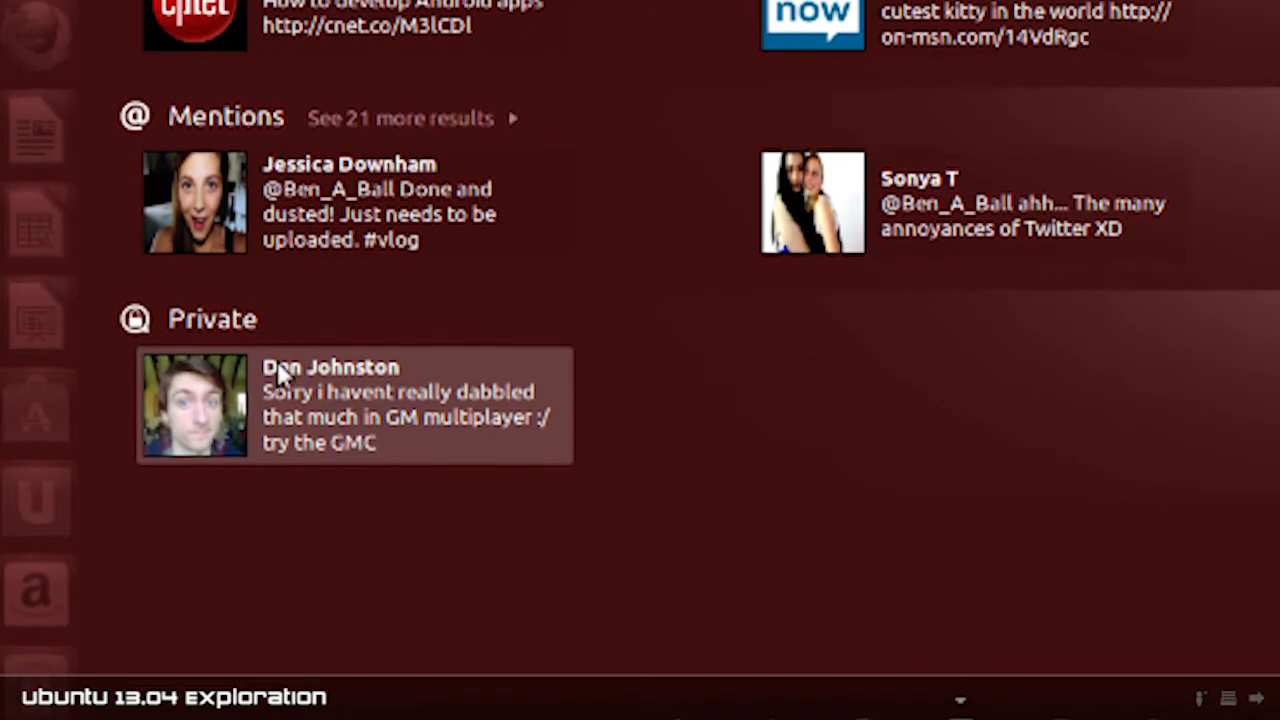
left_click(400, 116)
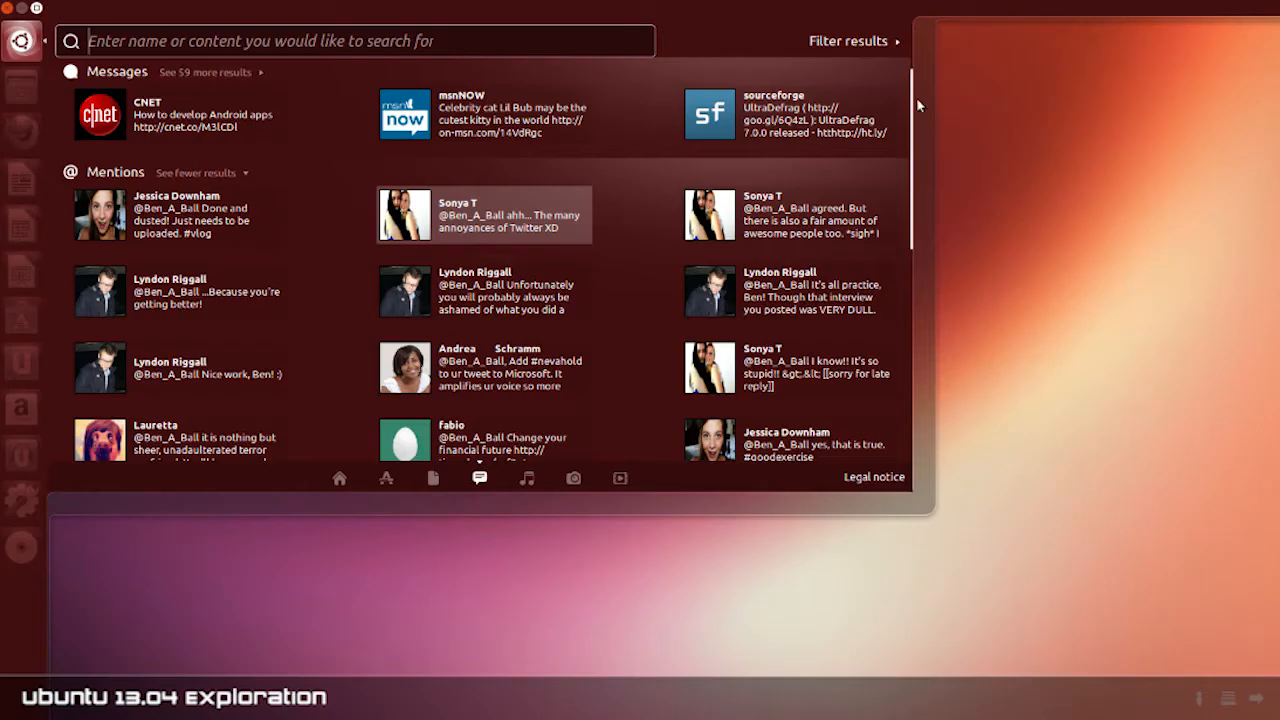
scroll("down", 3)
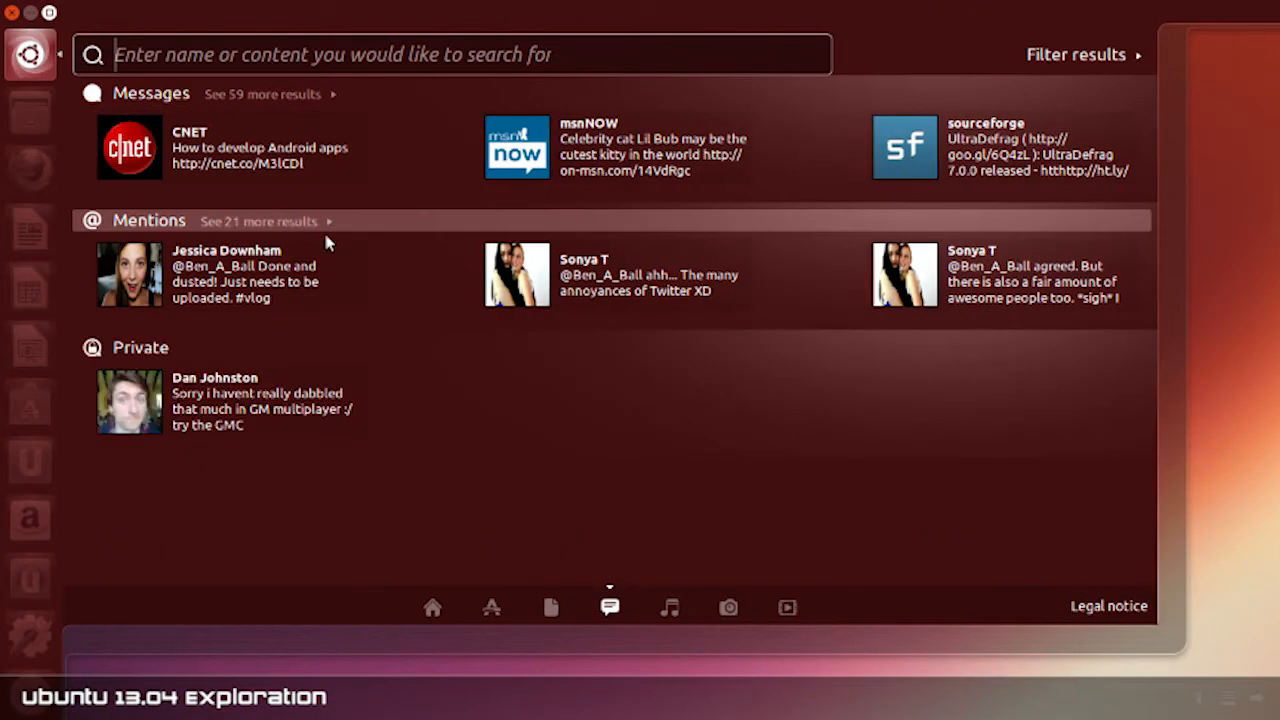
mouse_move(808, 496)
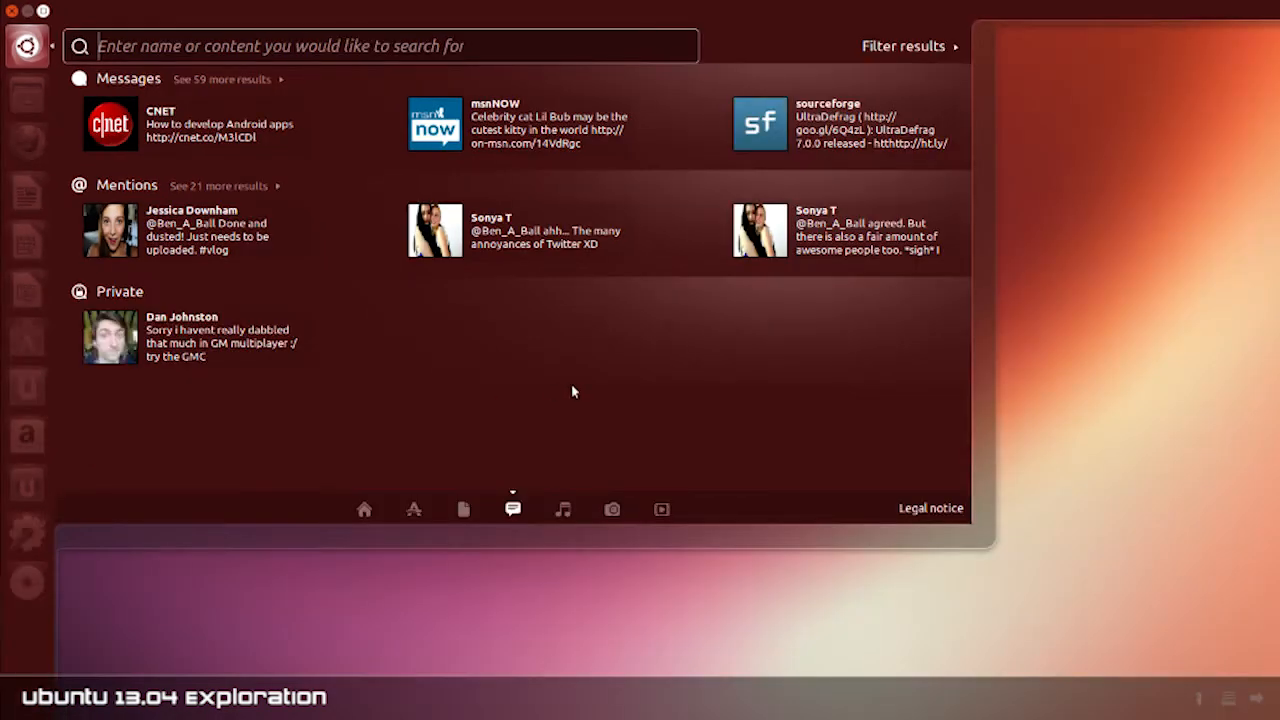
mouse_move(576, 404)
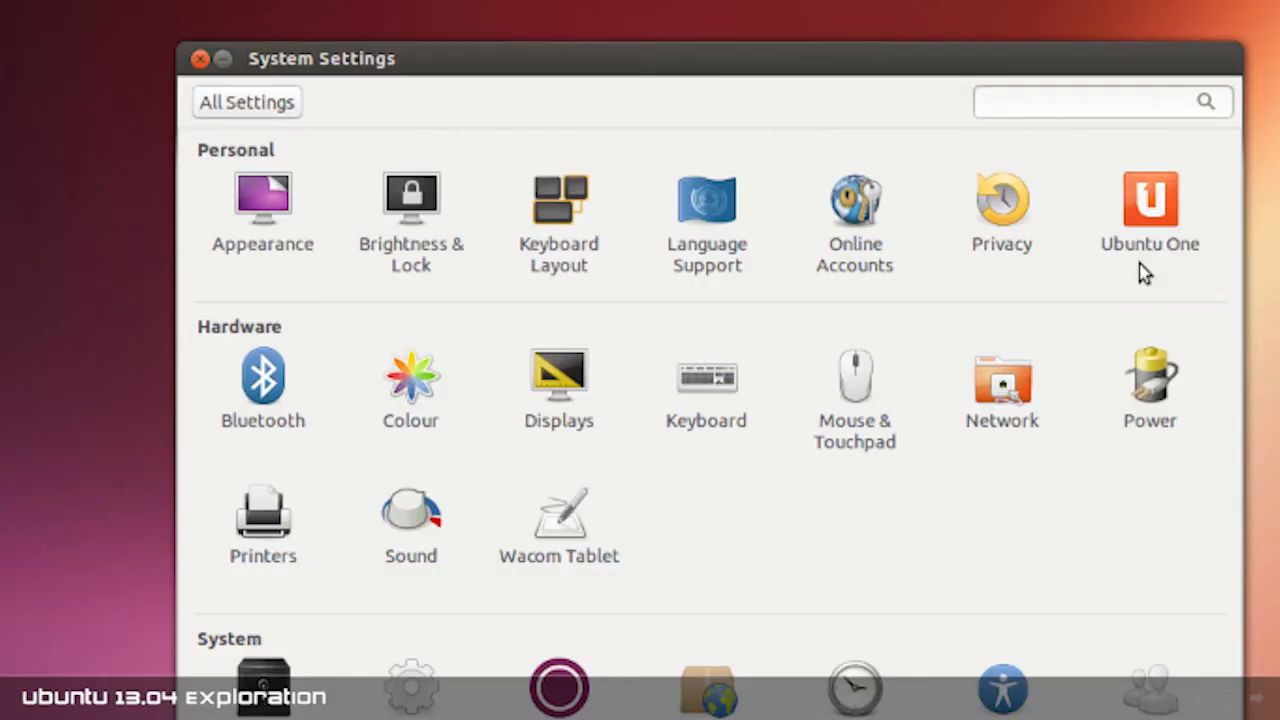
Open Ubuntu One from System Settings and toggle it via the panel cloud indicator
left_click(1150, 200)
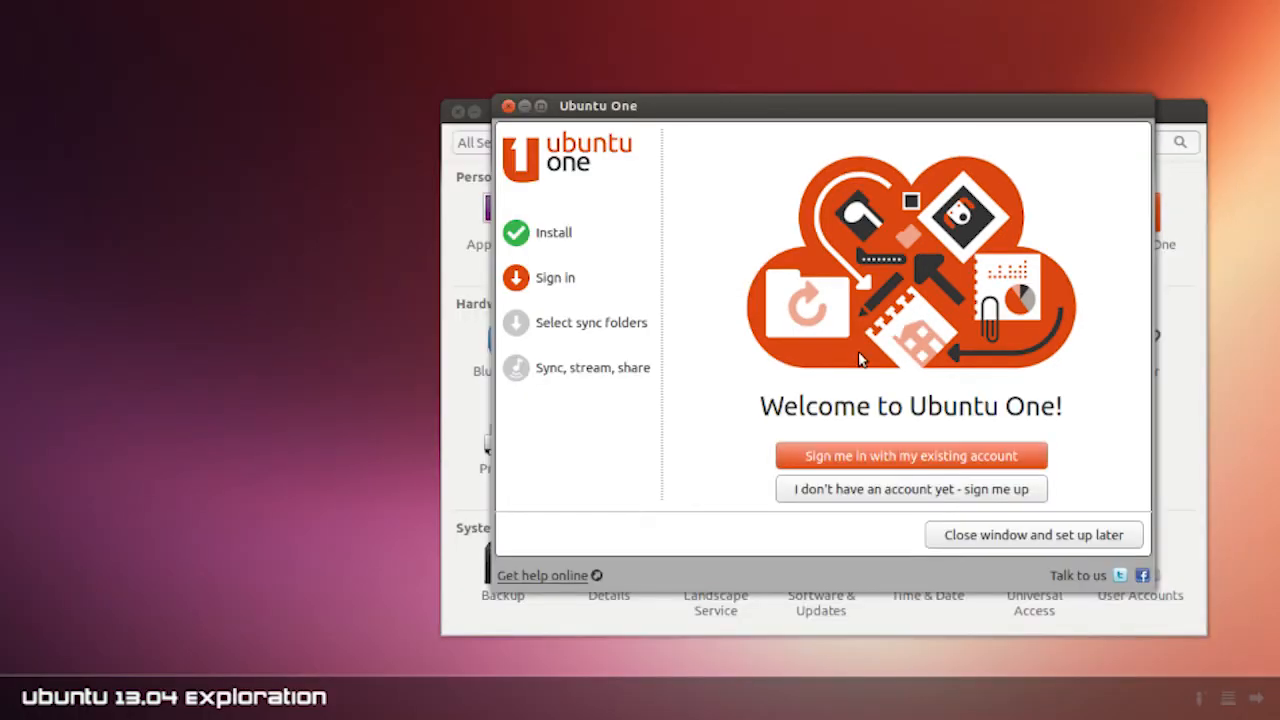
mouse_move(950, 268)
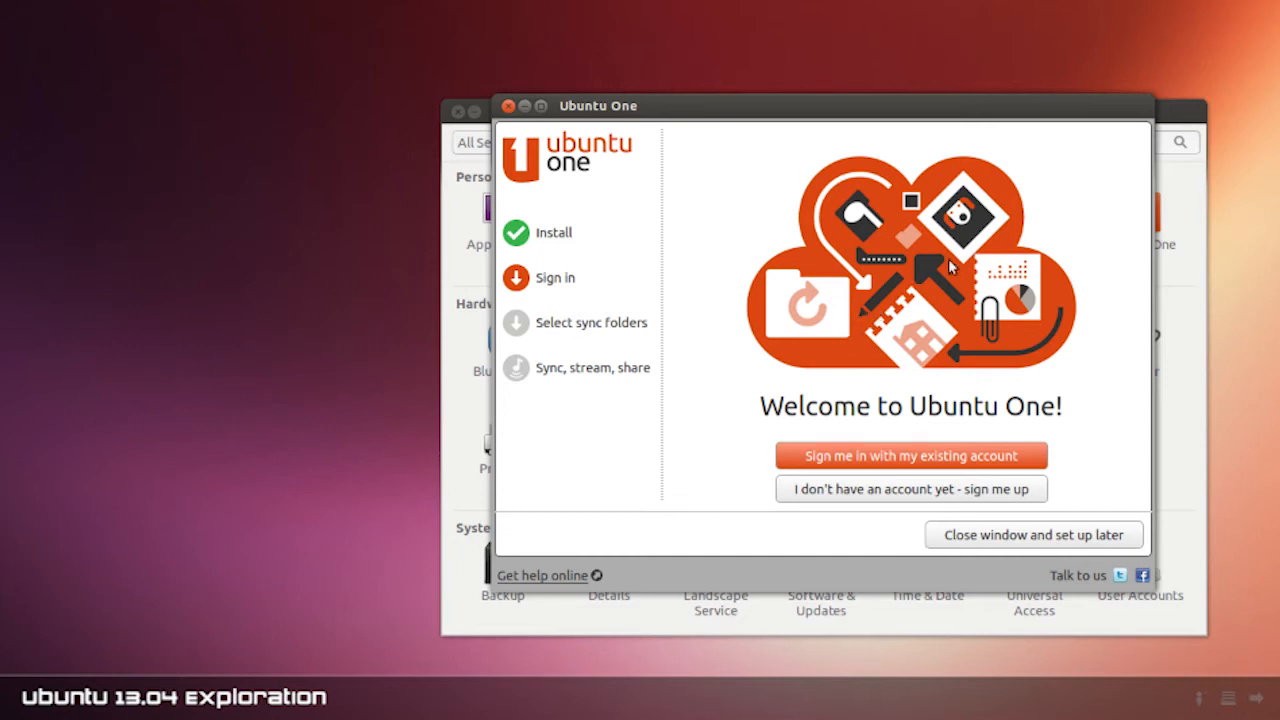
mouse_move(1056, 208)
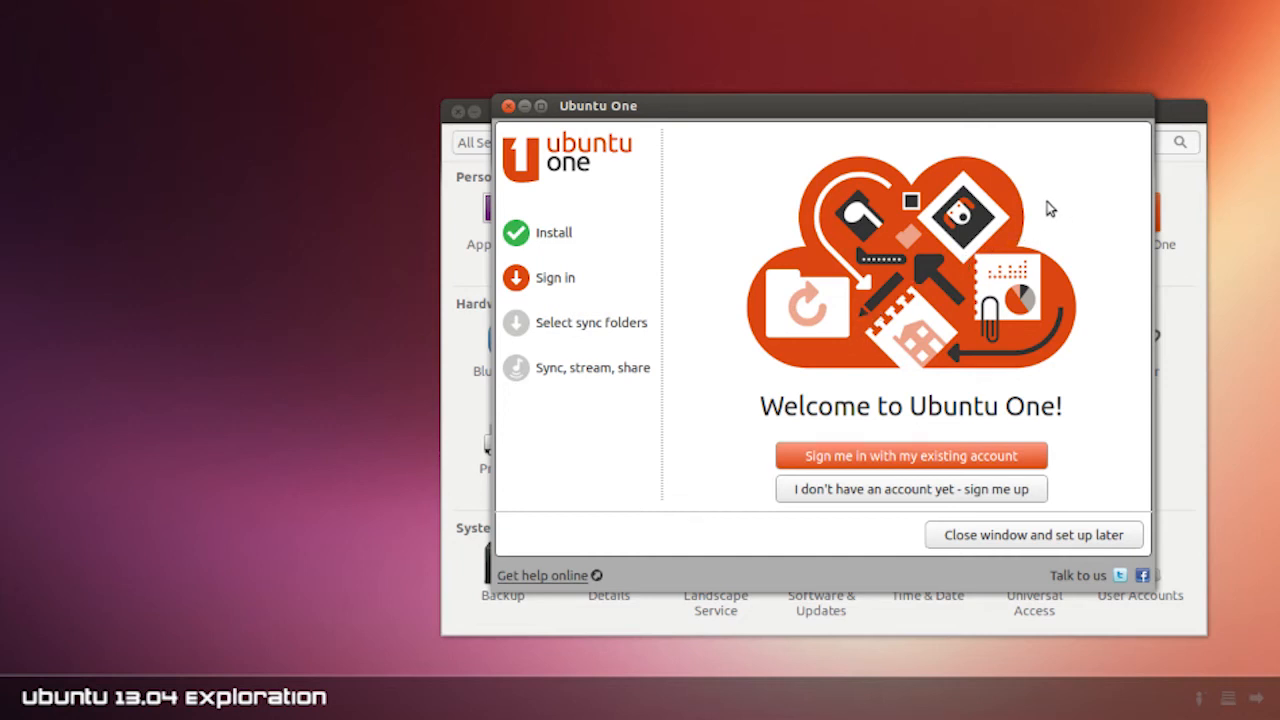
mouse_move(1032, 206)
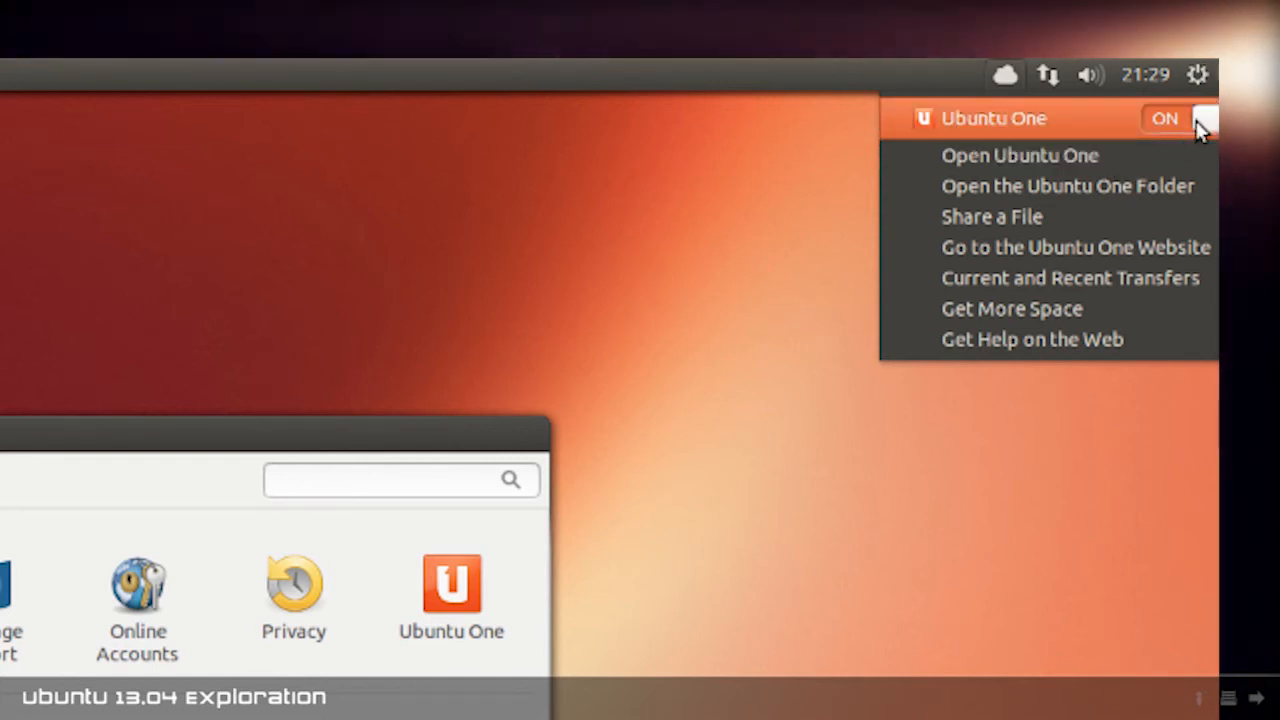
left_click(1164, 118)
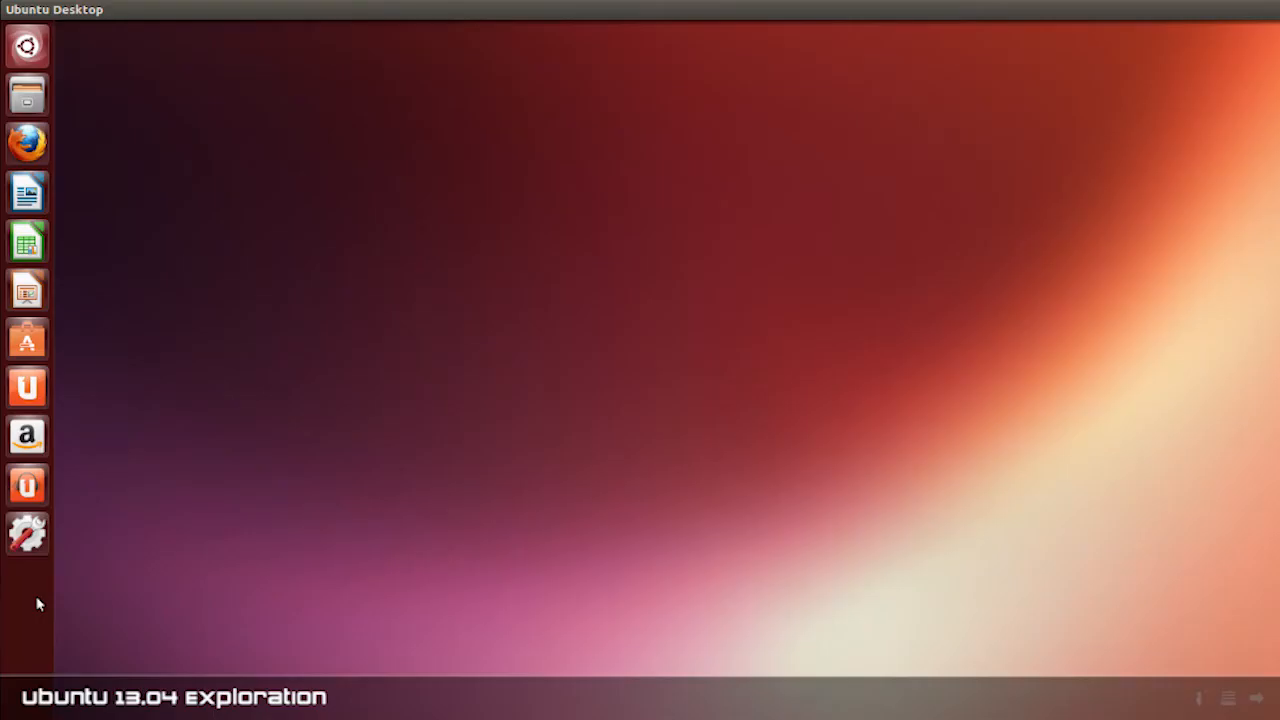
mouse_move(10, 596)
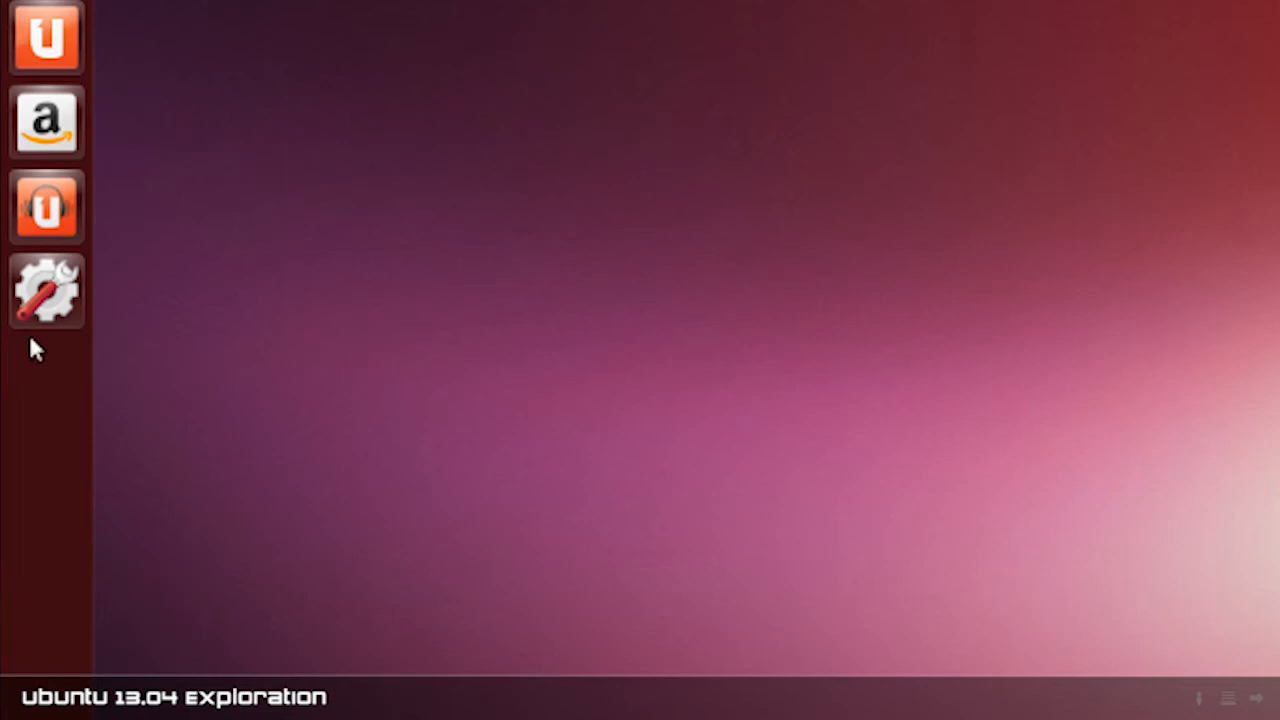
Enable workspaces in Appearance > Behaviour, then list Firefox's open windows from the launcher
left_click(46, 290)
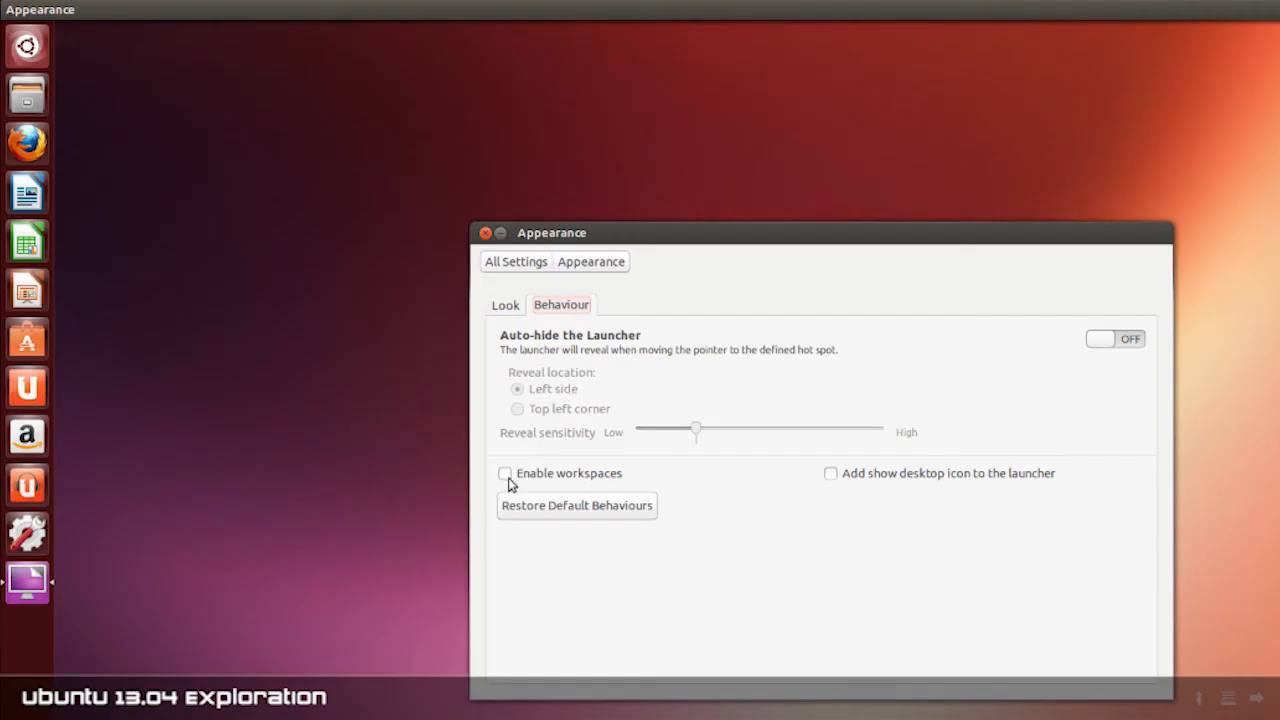
left_click(504, 472)
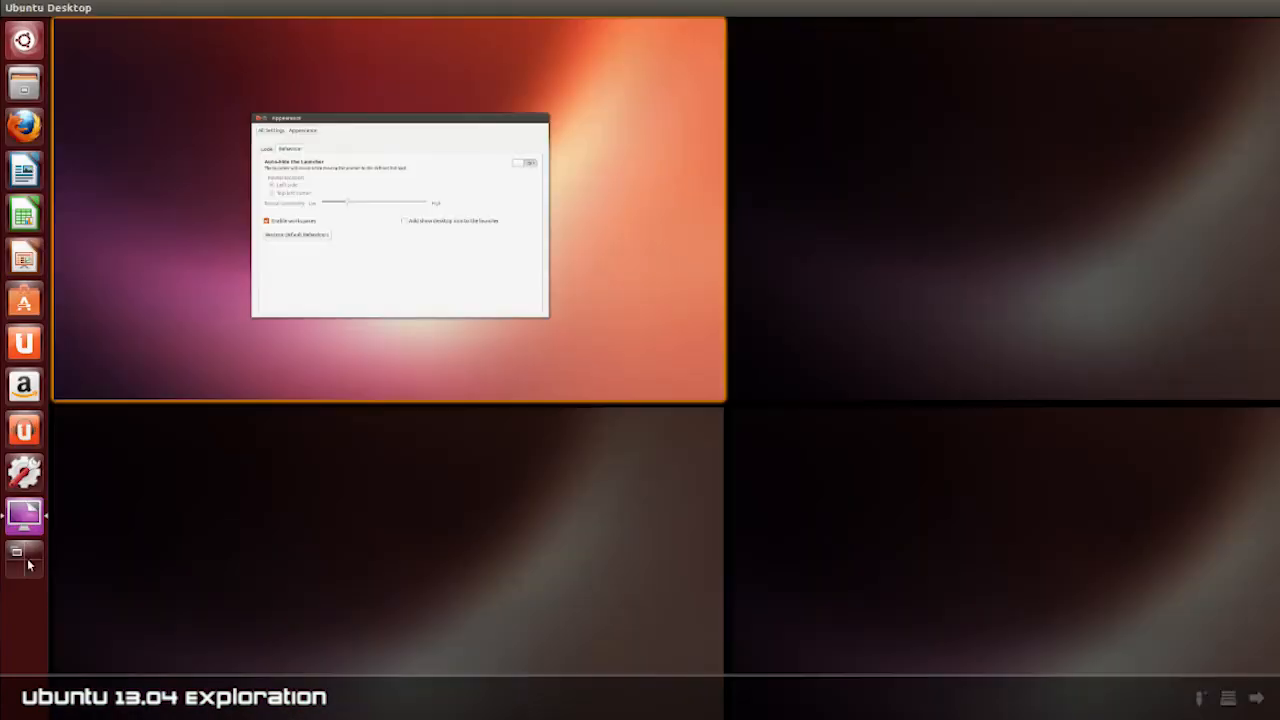
left_click_drag(400, 118, 612, 124)
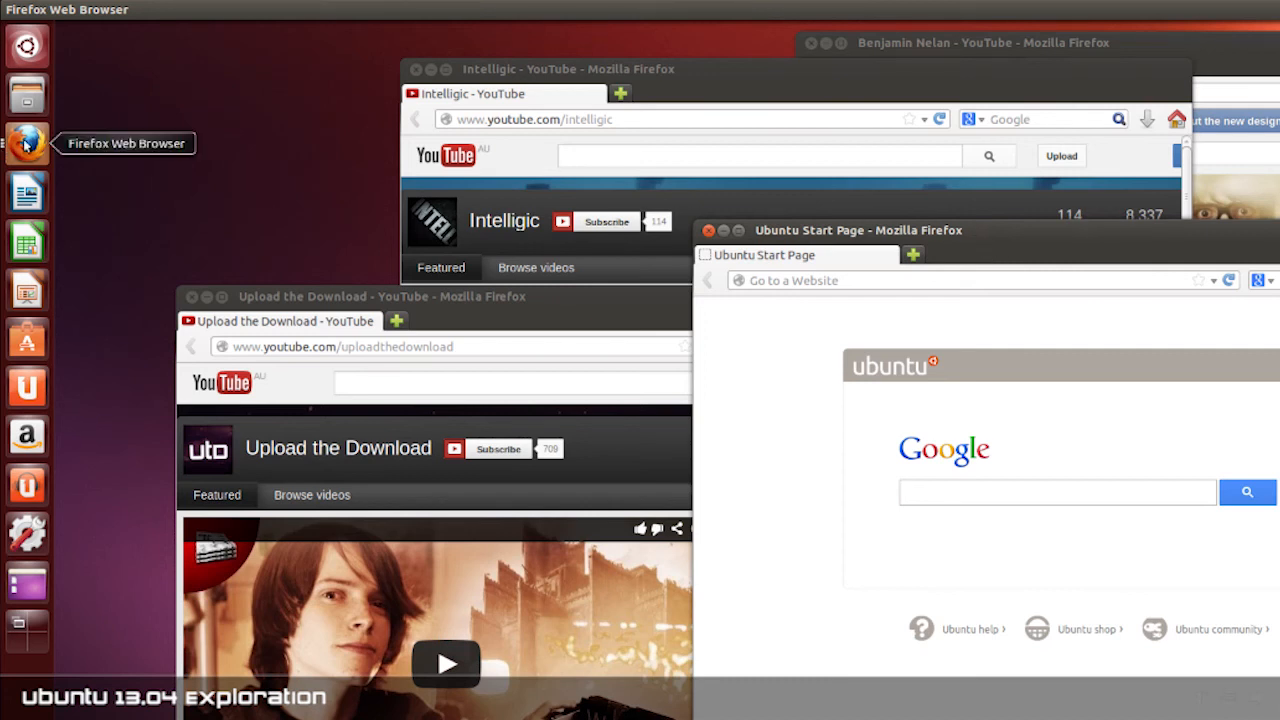
right_click(28, 144)
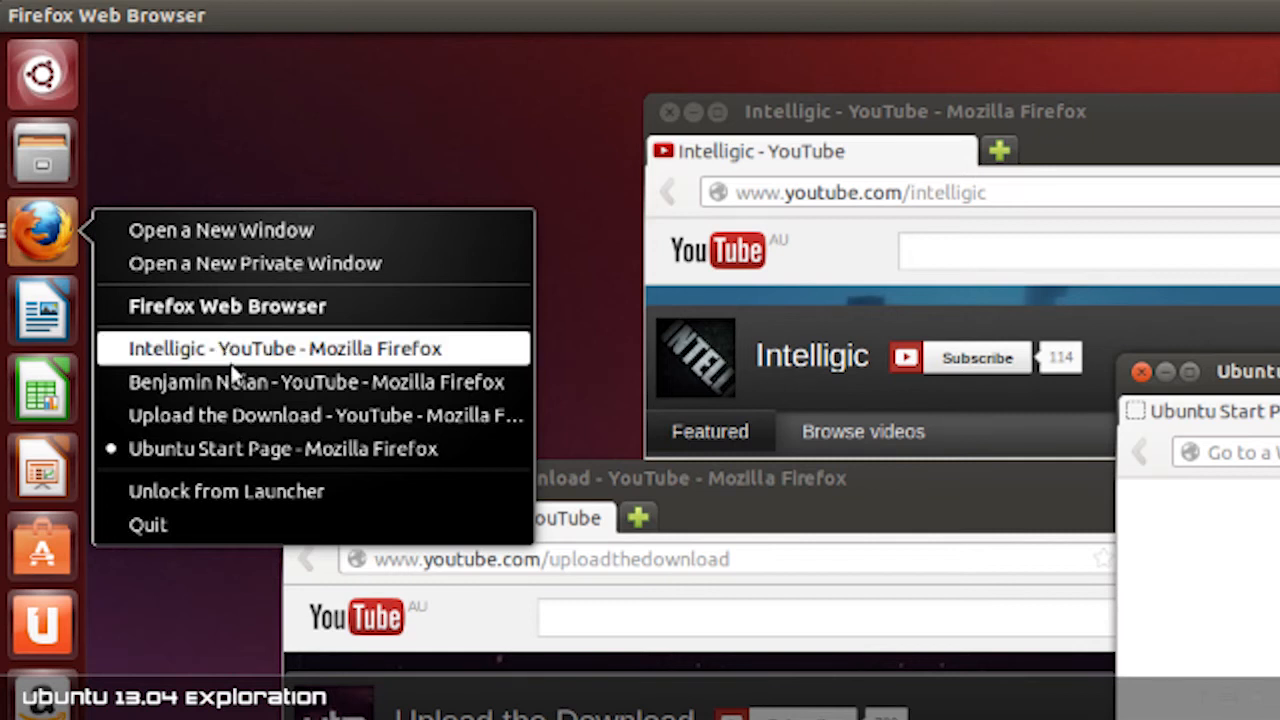
mouse_move(250, 382)
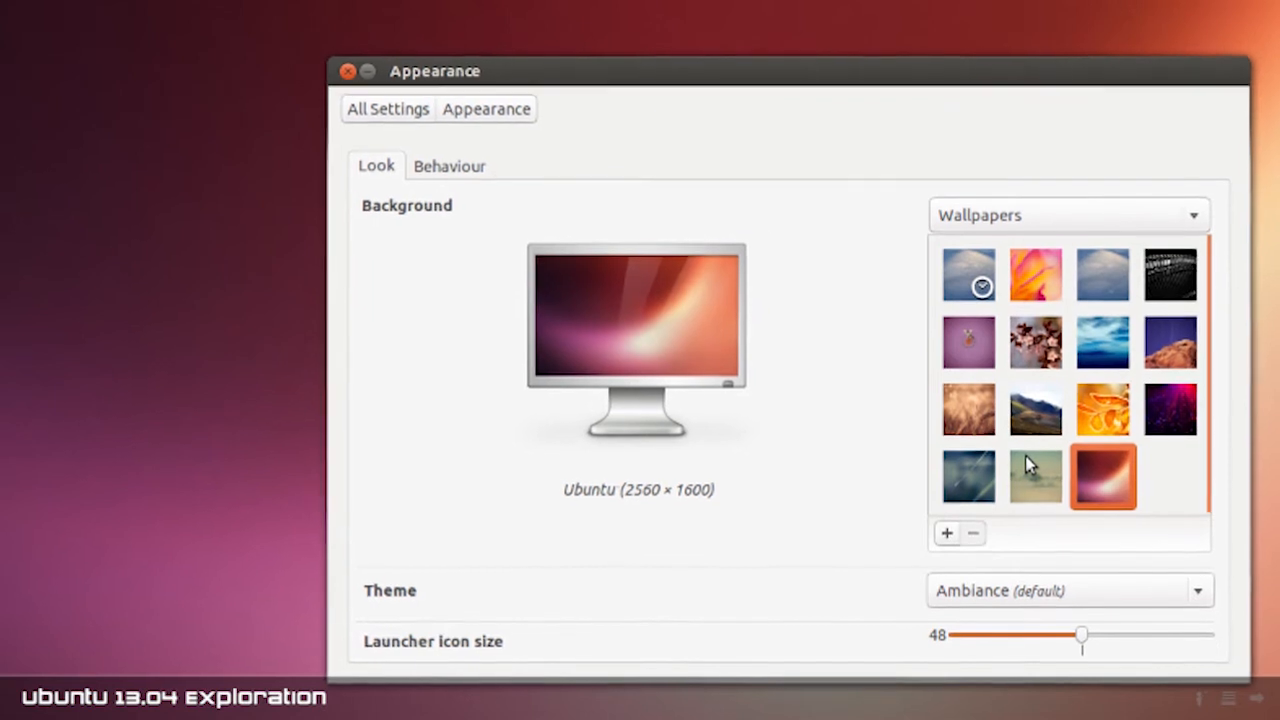
Preview Winter Fog, Trazo solitario and Leftover wallpapers, then choose the golden wheat background
left_click(1036, 476)
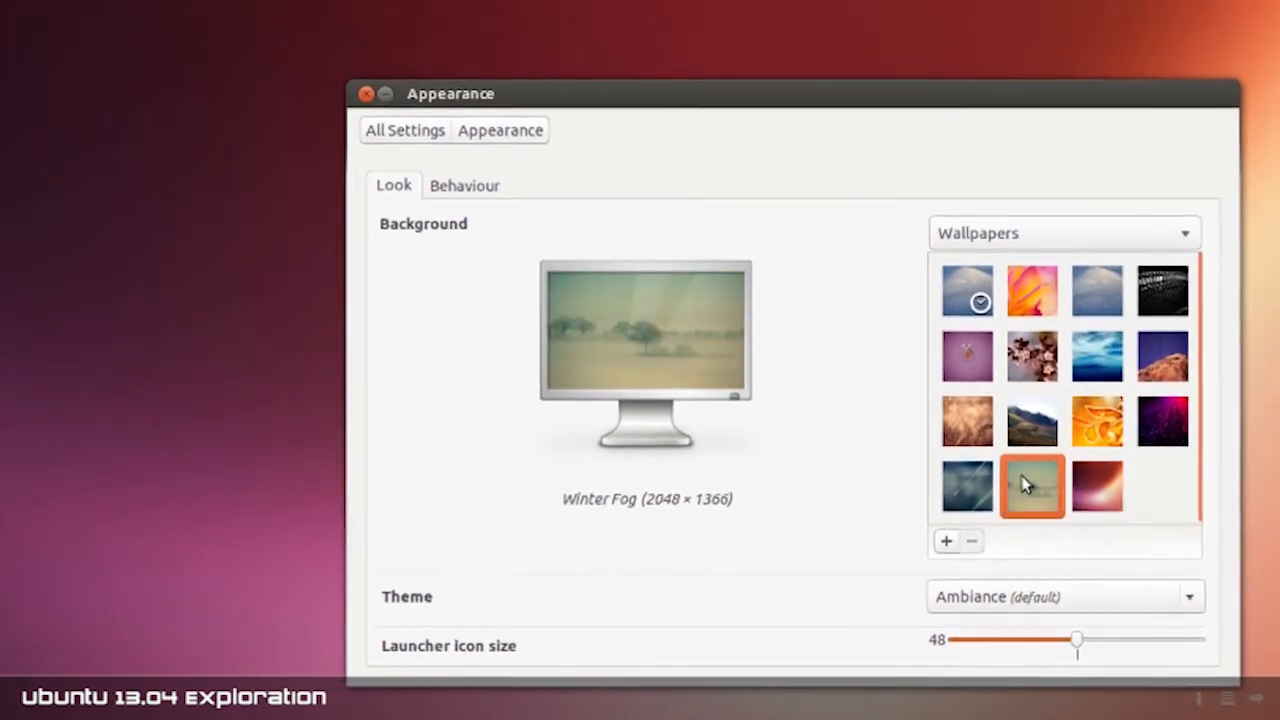
left_click(964, 486)
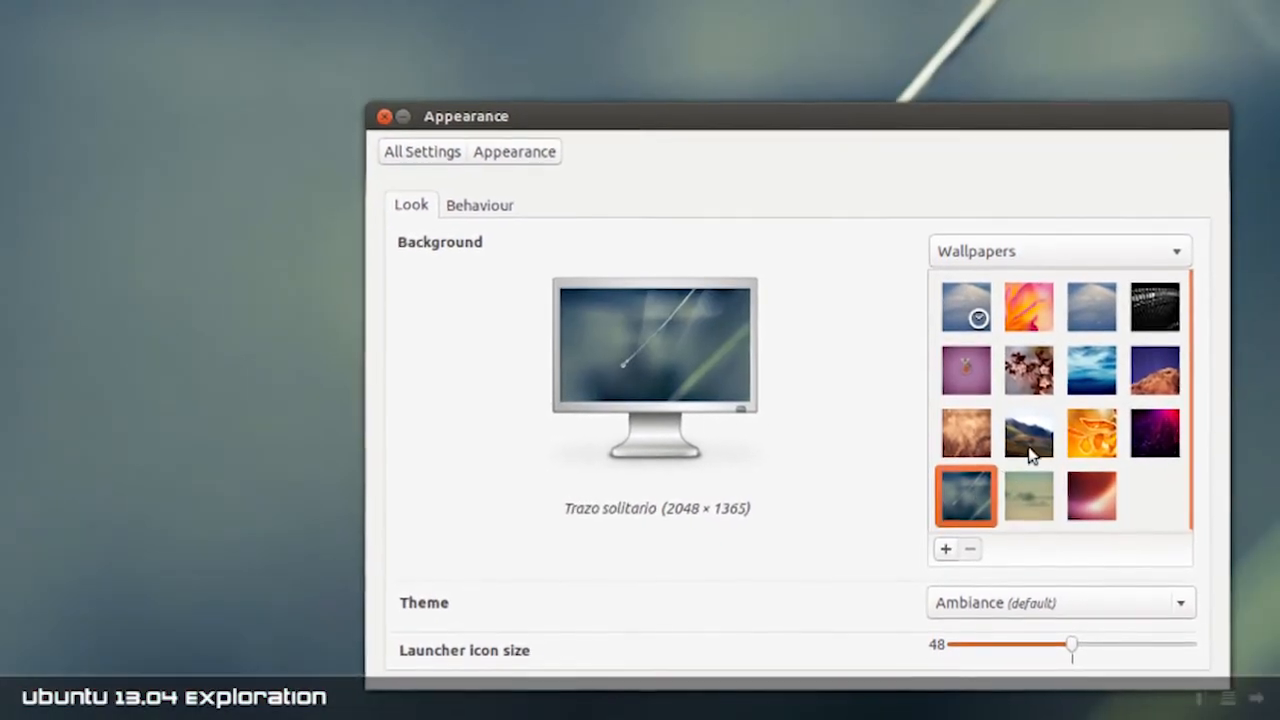
left_click(1028, 432)
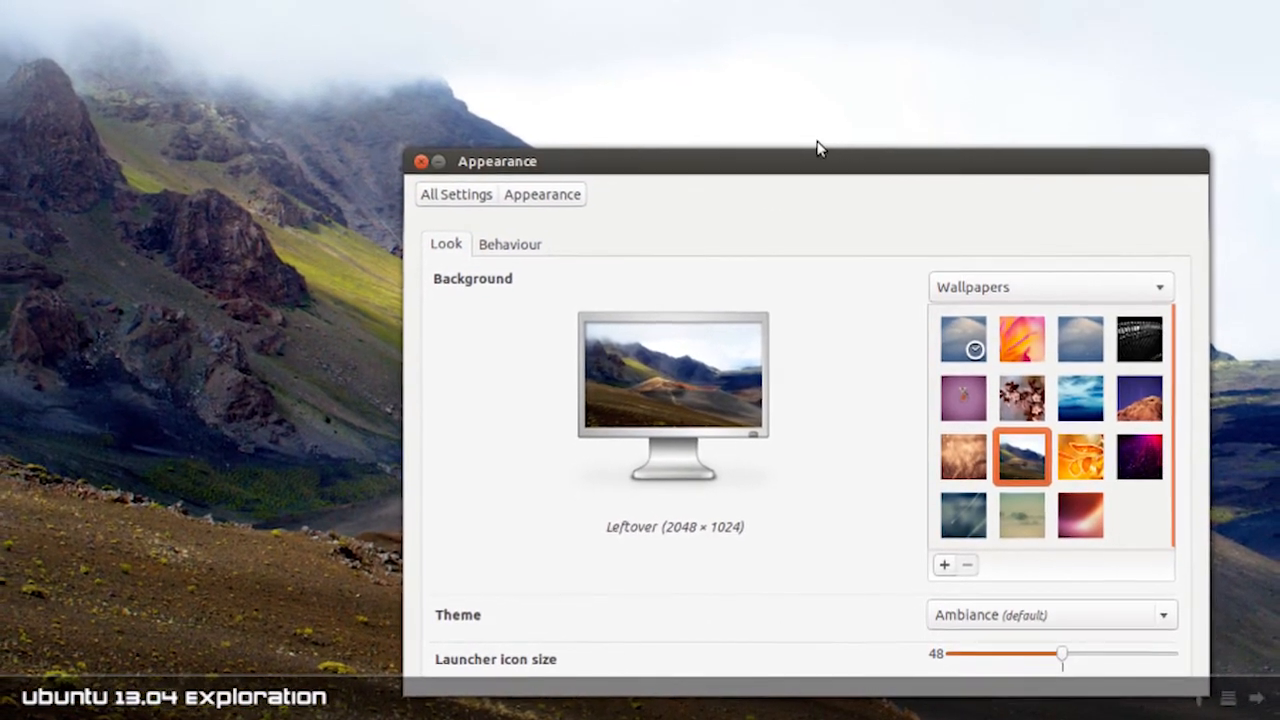
left_click_drag(820, 160, 450, 306)
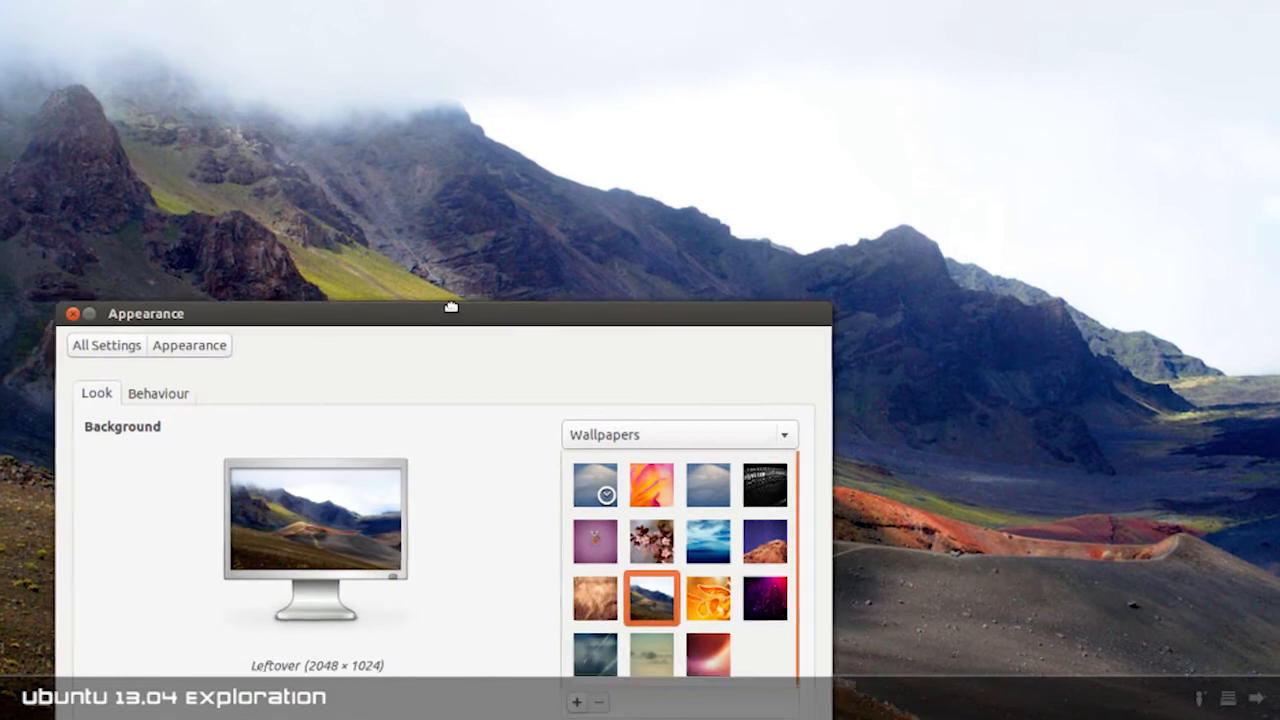
left_click(768, 598)
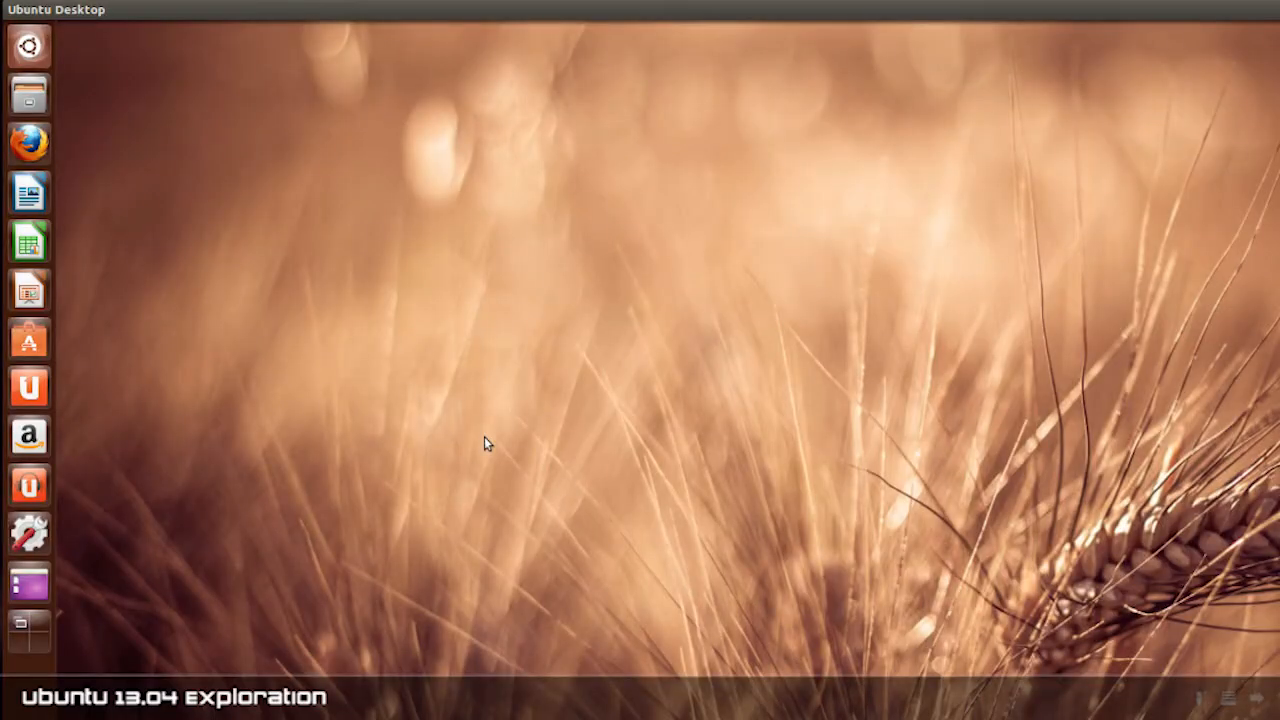
mouse_move(696, 424)
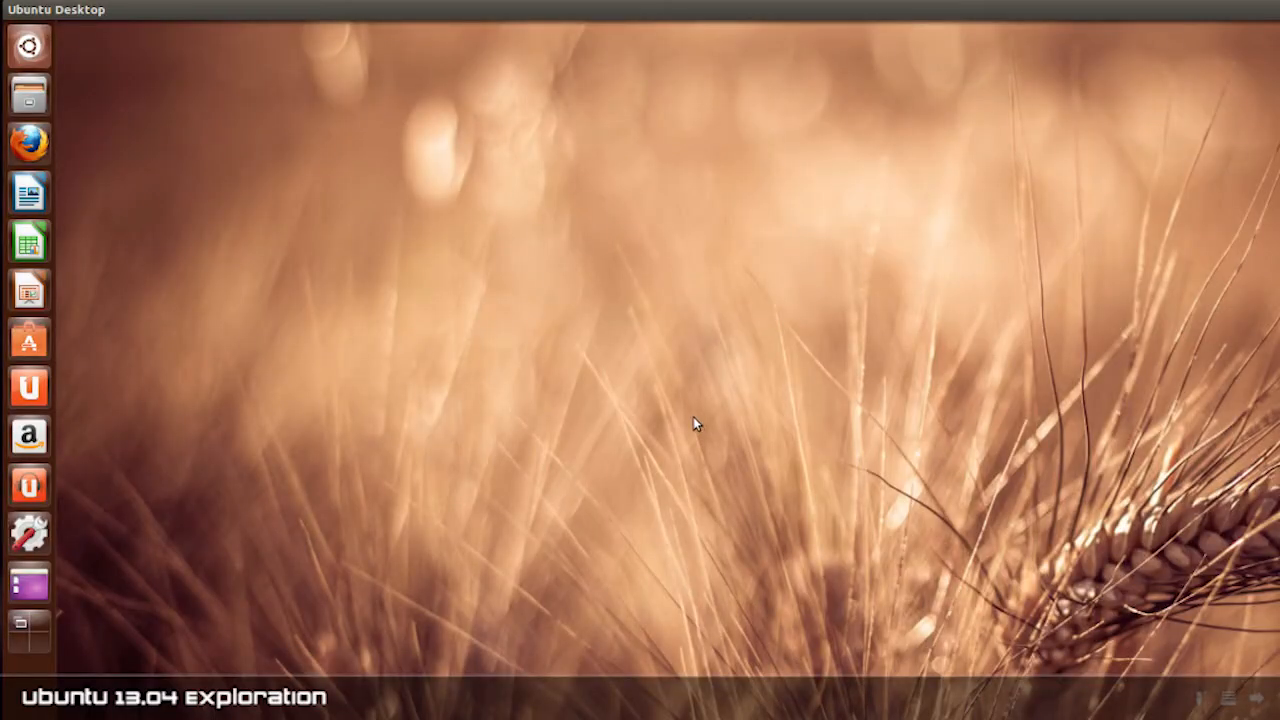
mouse_move(28, 144)
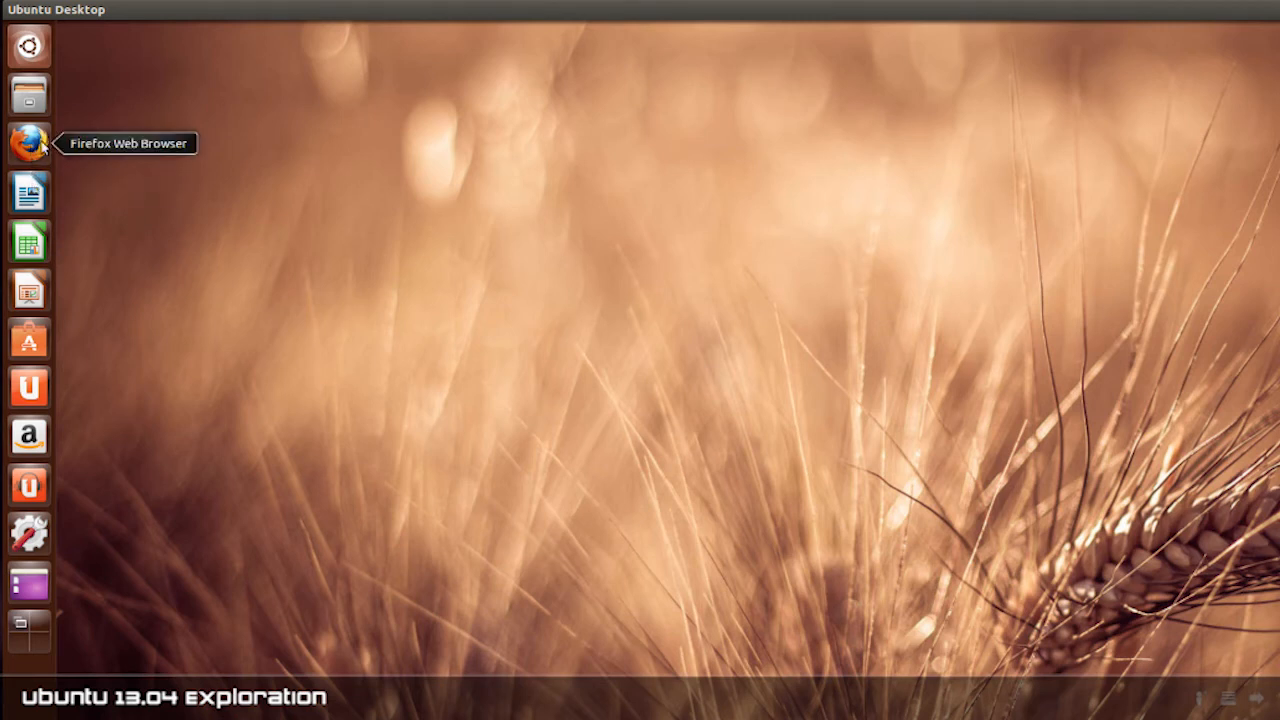
mouse_move(40, 218)
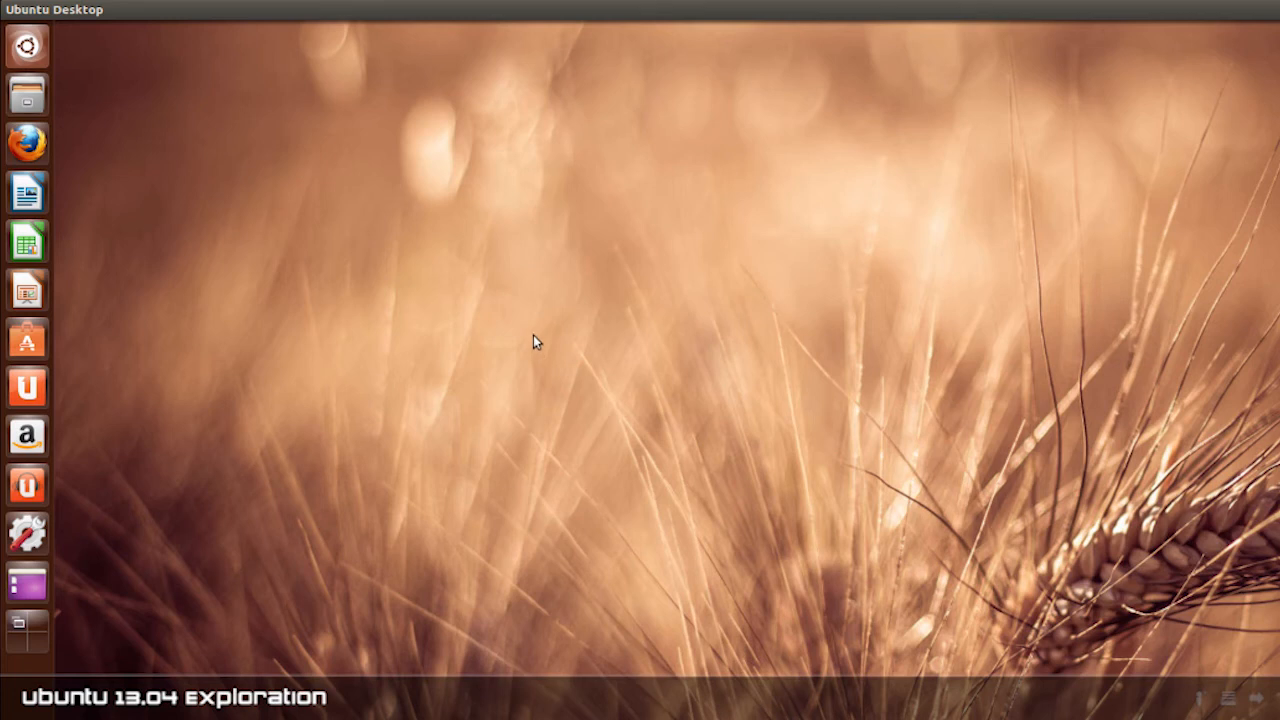
mouse_move(696, 224)
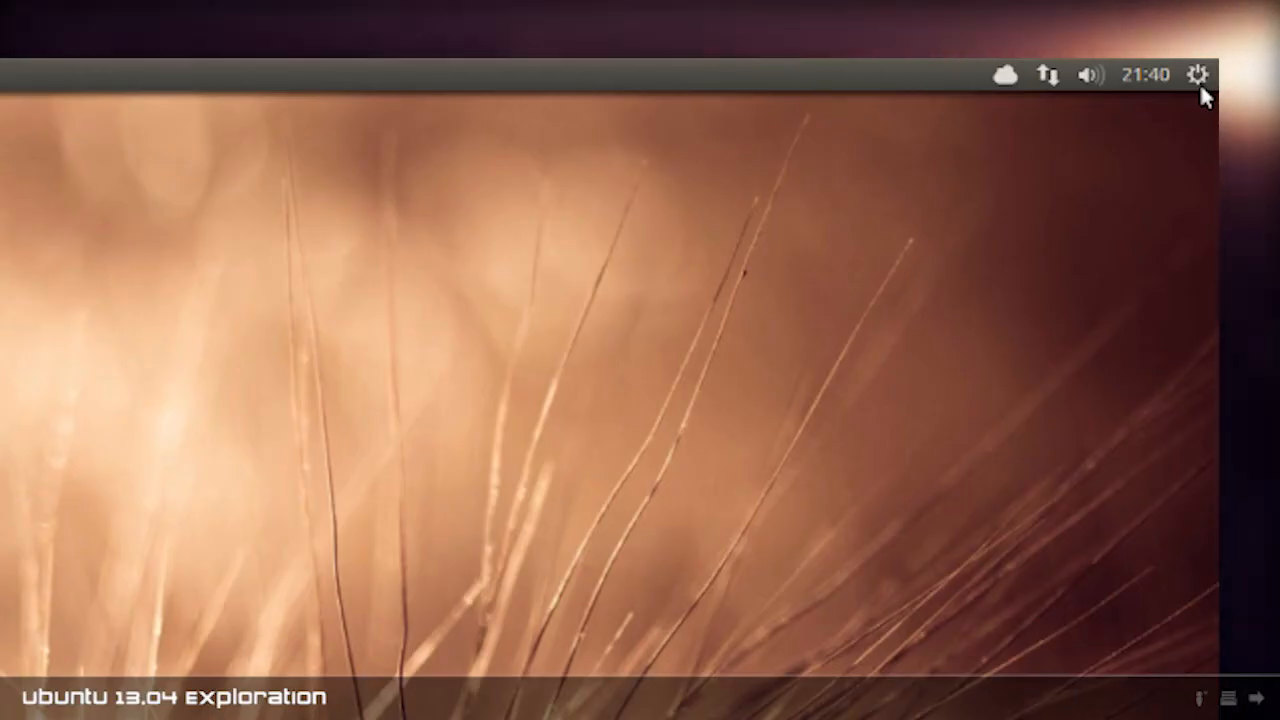
From the top-panel gear menu, choose Shut Down… to show the Restart / Shut Down dialog
left_click(1196, 74)
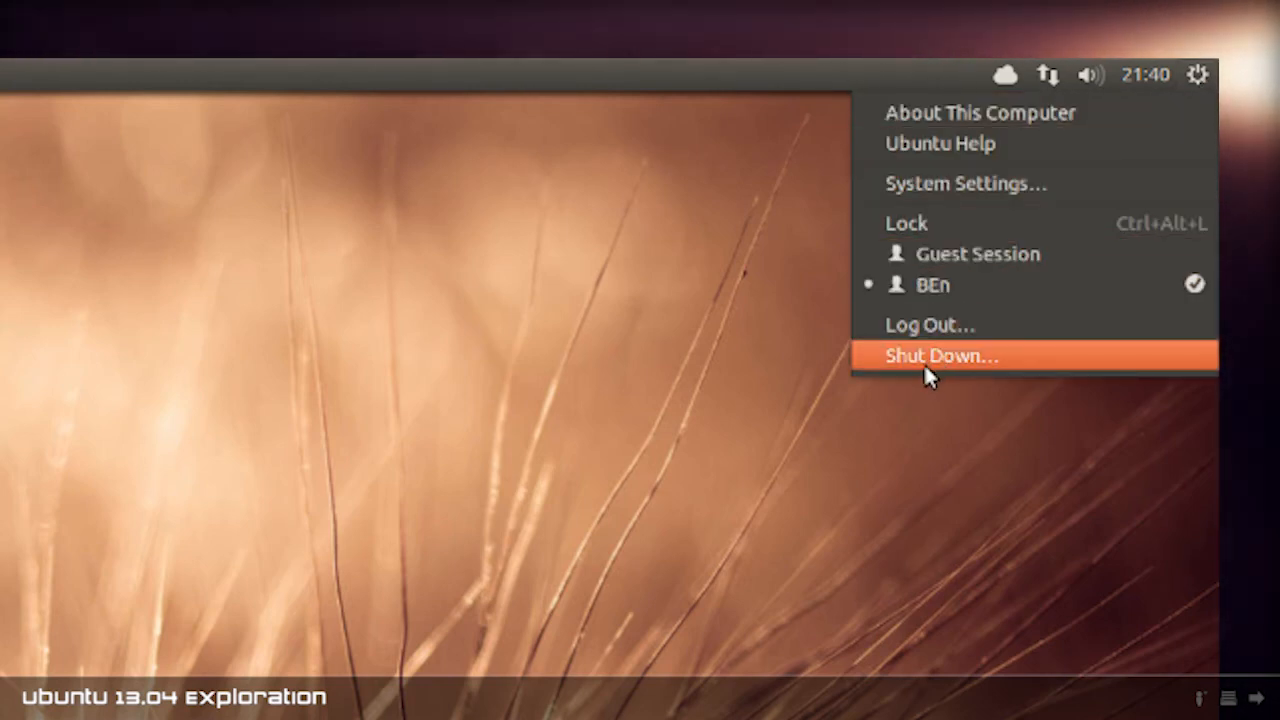
left_click(940, 356)
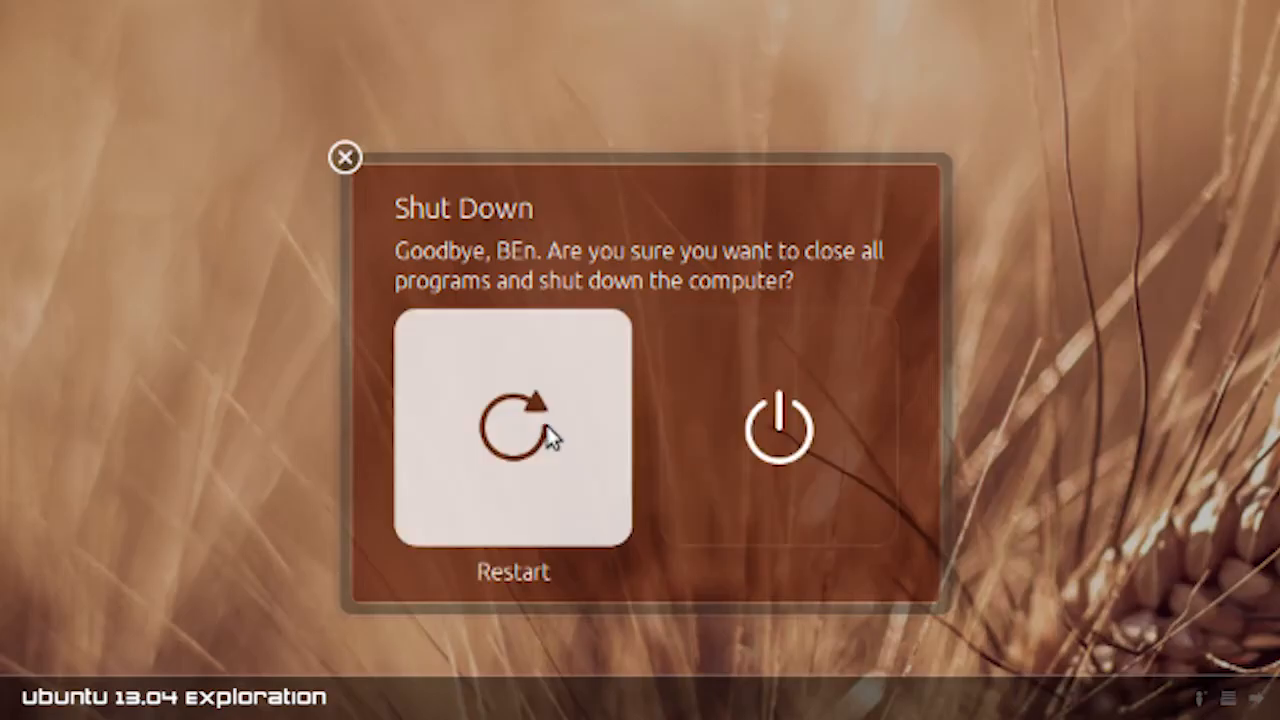
mouse_move(716, 298)
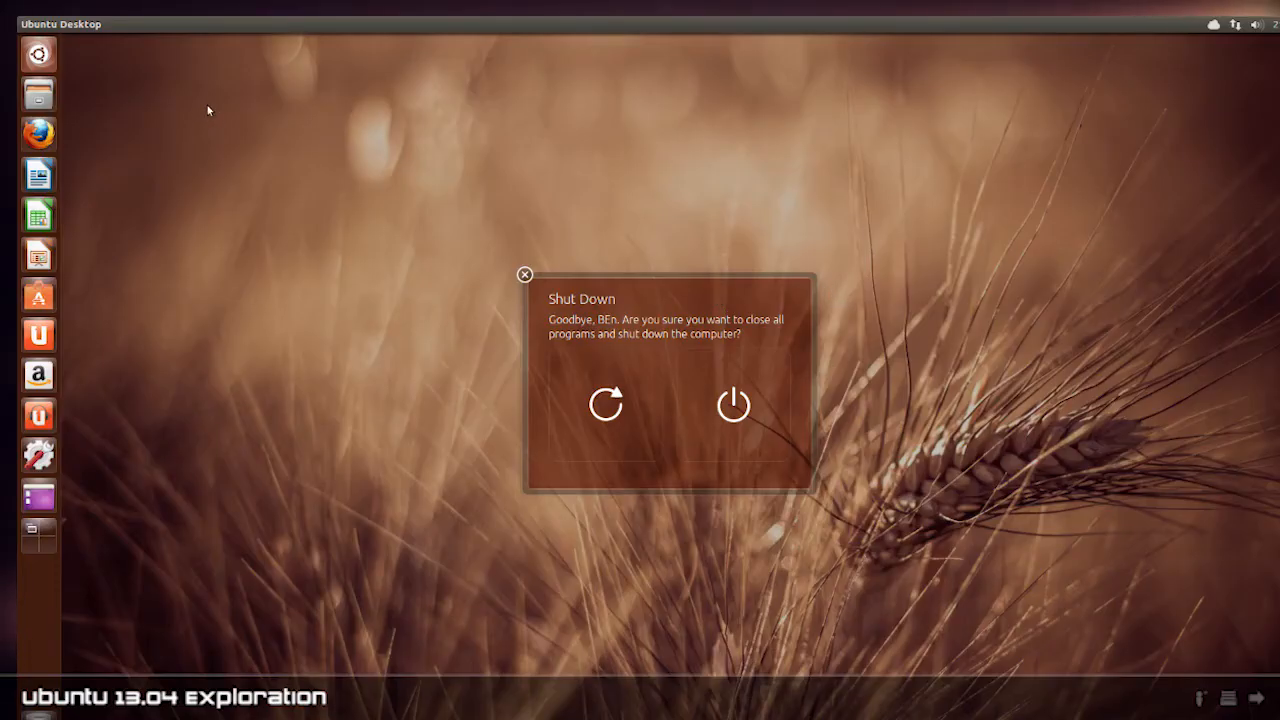
mouse_move(712, 266)
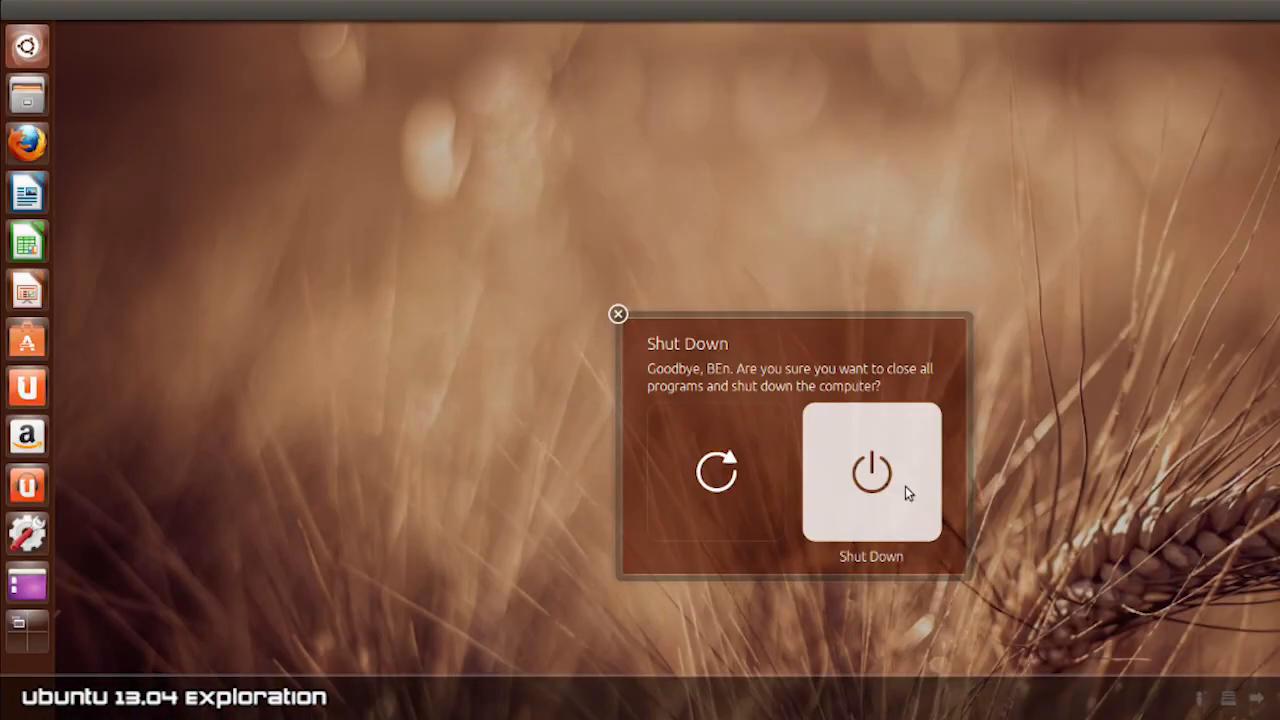
mouse_move(928, 472)
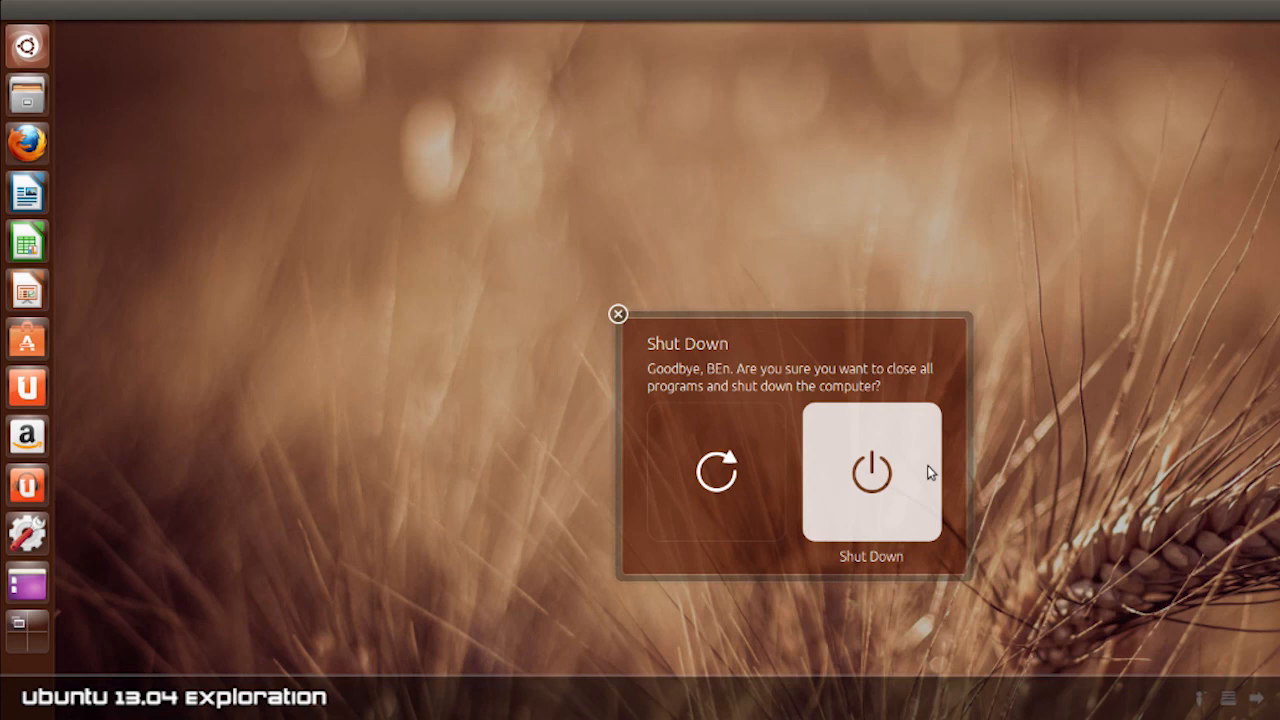
mouse_move(976, 502)
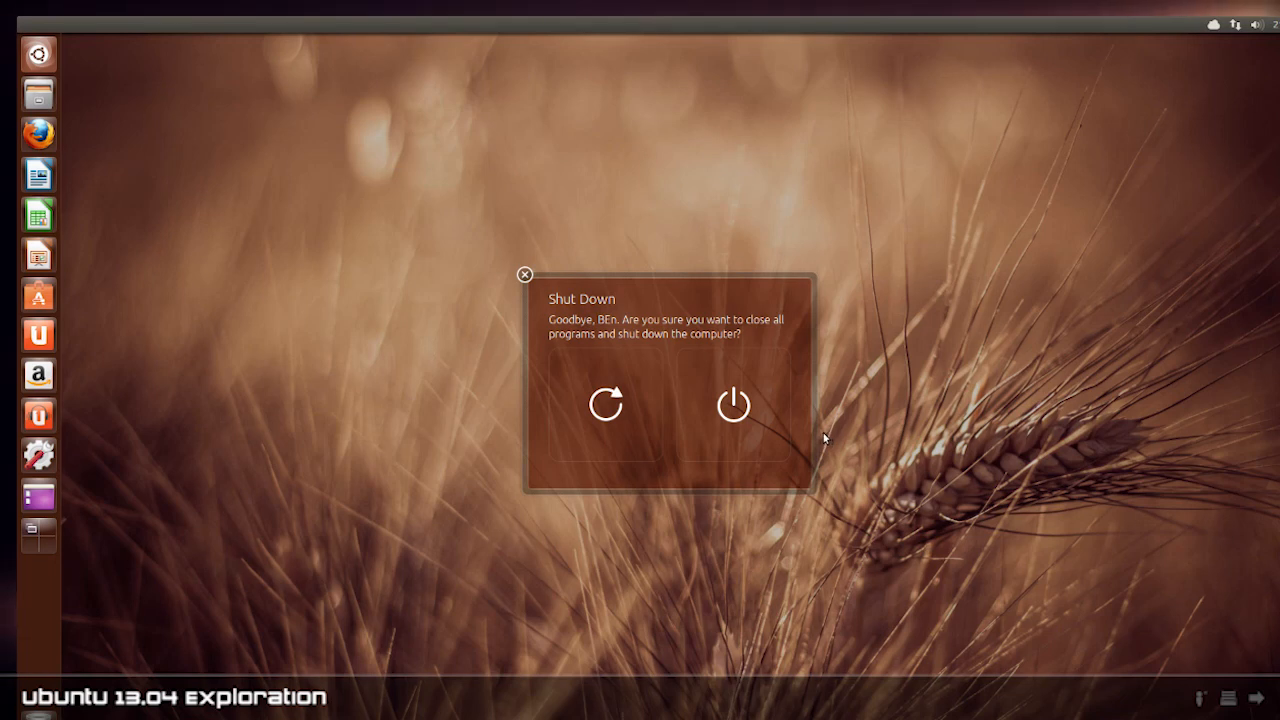
mouse_move(832, 448)
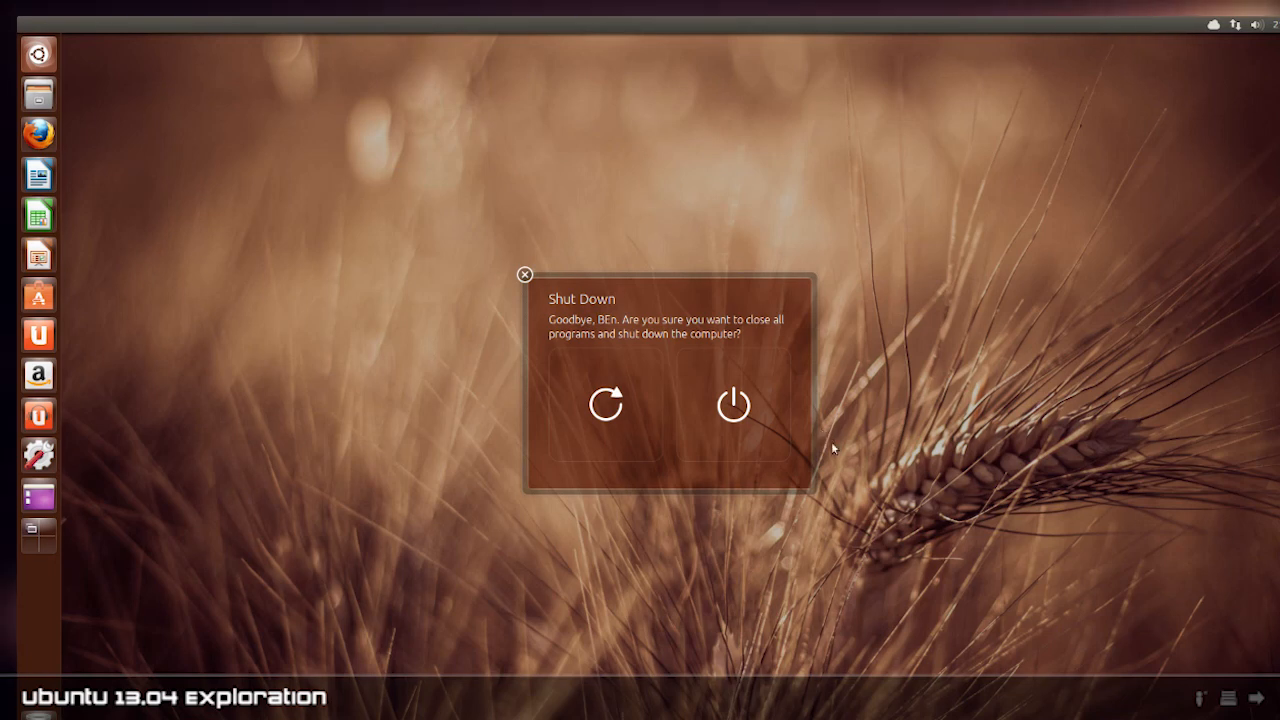